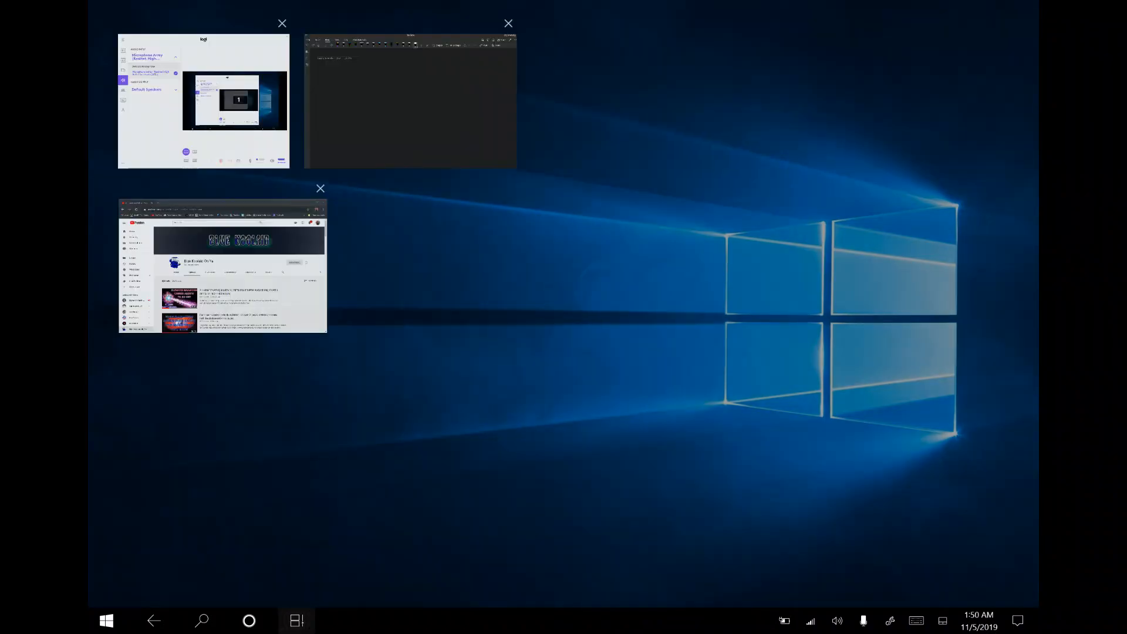
Bring the blank dark OneNote page to full screen from its Task View thumbnail.
click(410, 100)
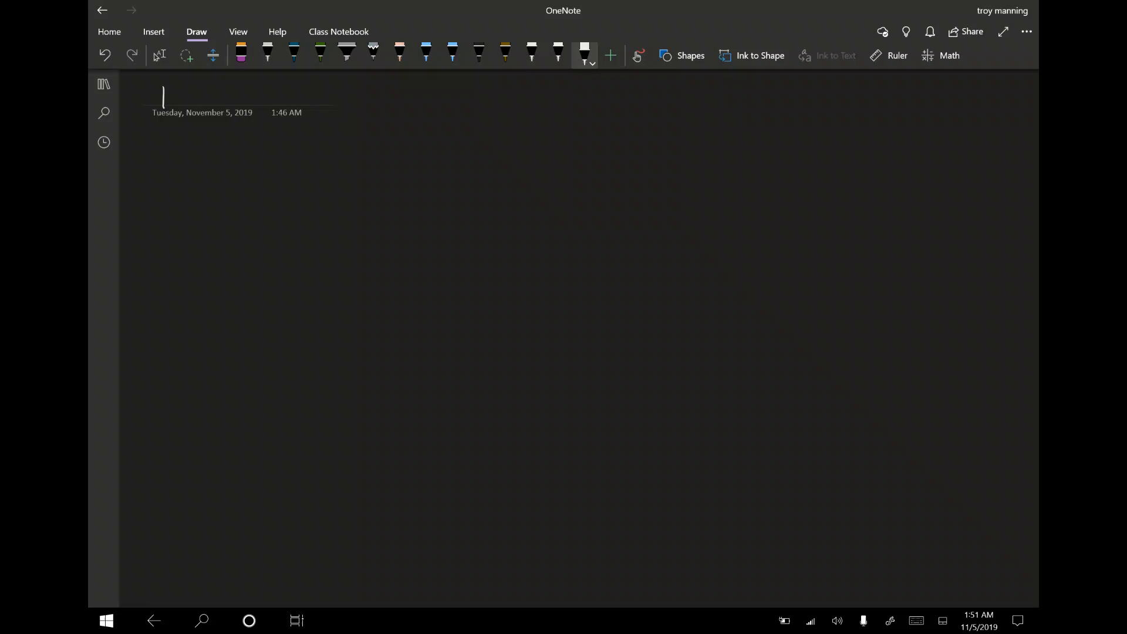
Handwrite 'PERCEPTION & MANIFESTATION' in white ink across the top of the page.
drag(162, 93, 208, 94)
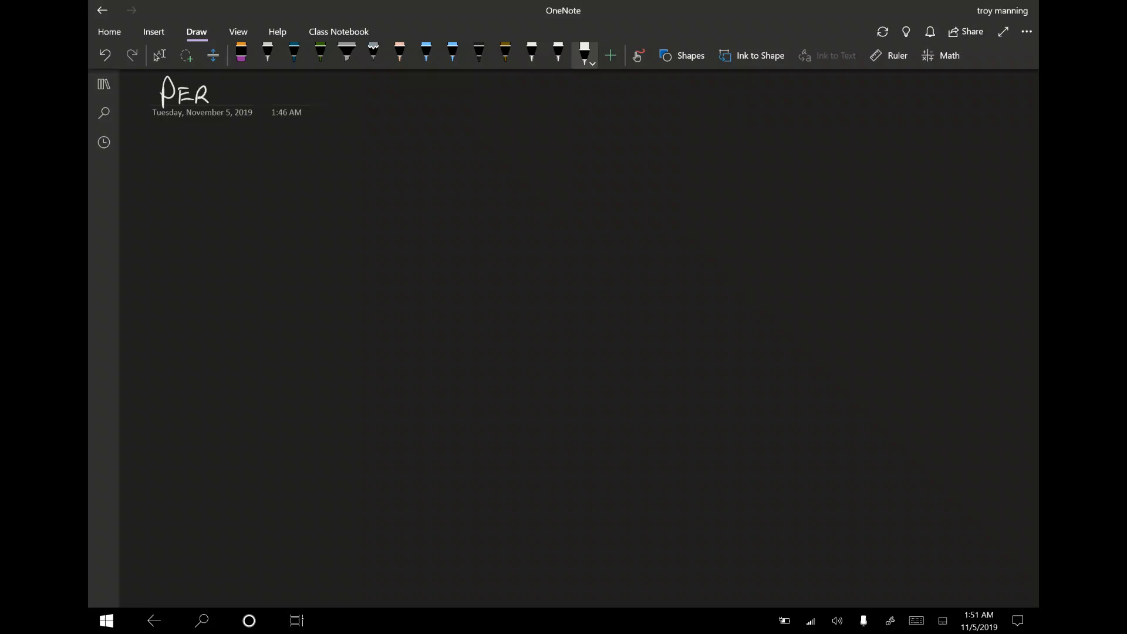
drag(215, 93, 253, 97)
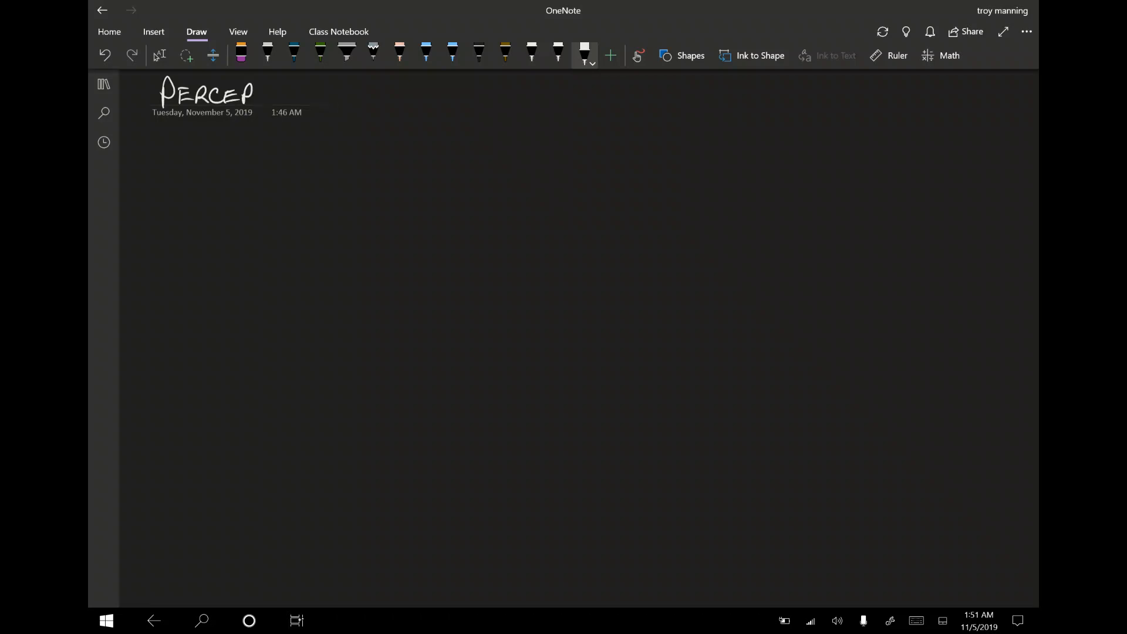
drag(255, 93, 277, 97)
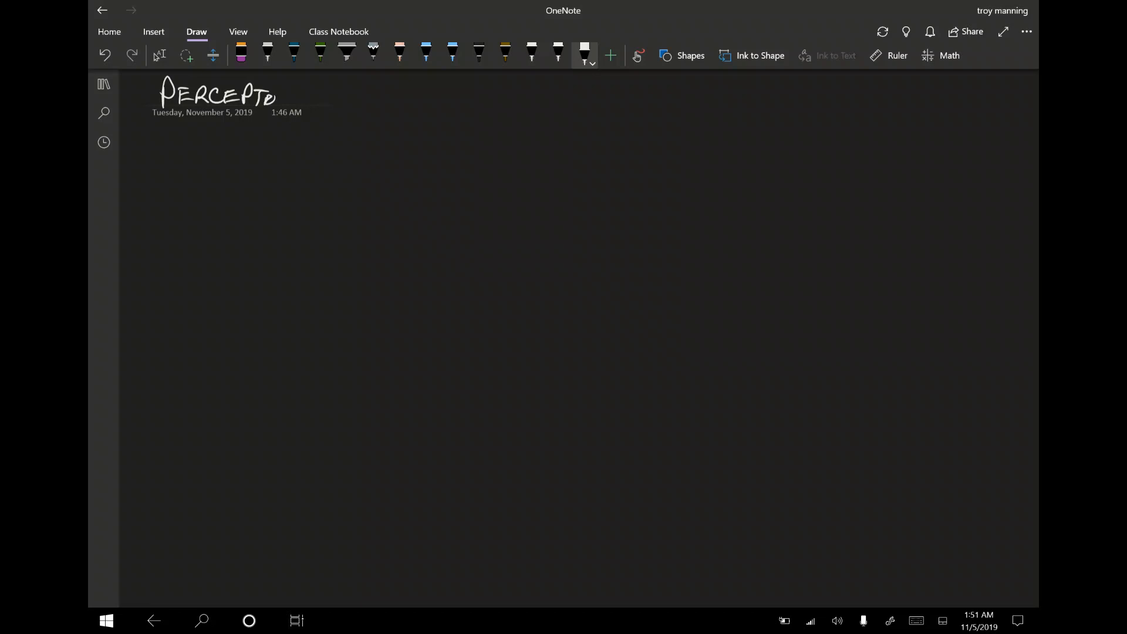
drag(270, 93, 284, 100)
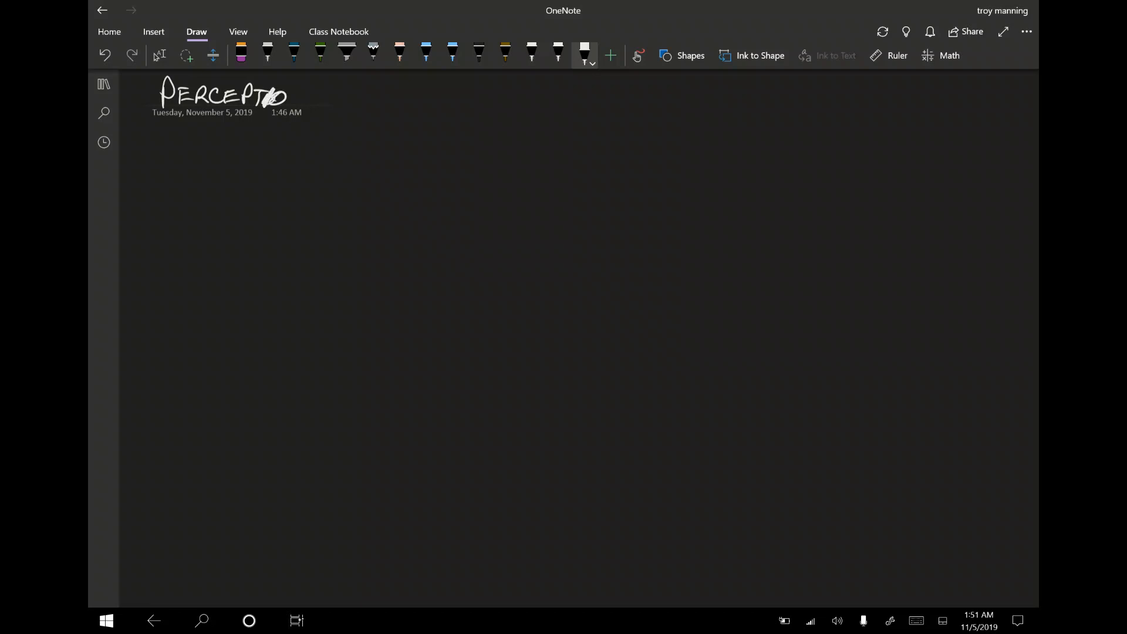
drag(273, 97, 345, 97)
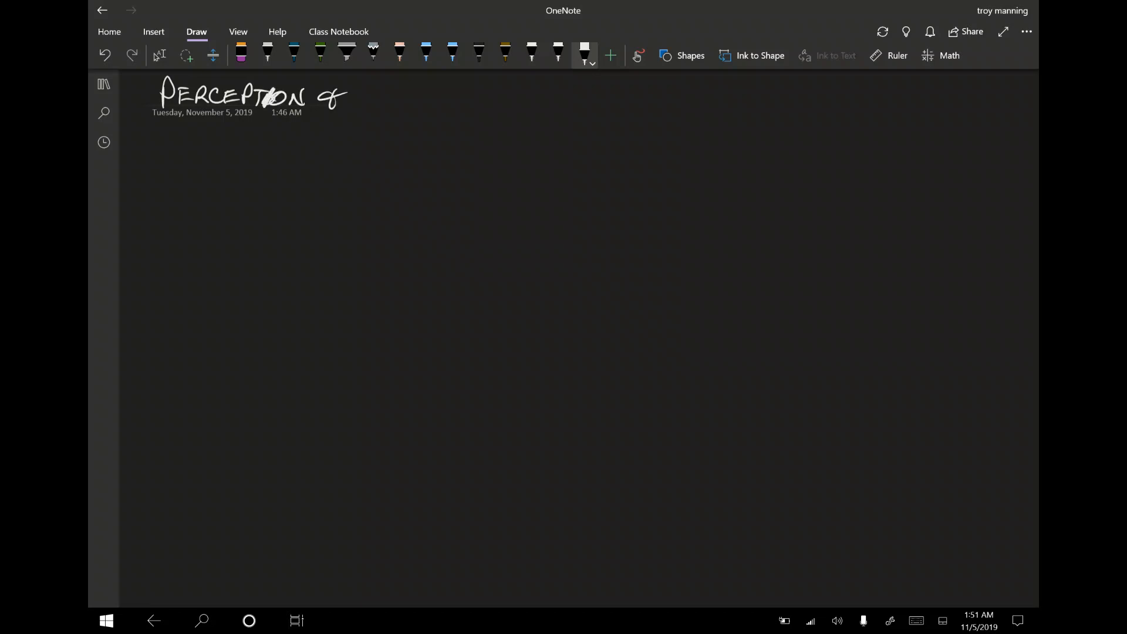
drag(366, 97, 409, 96)
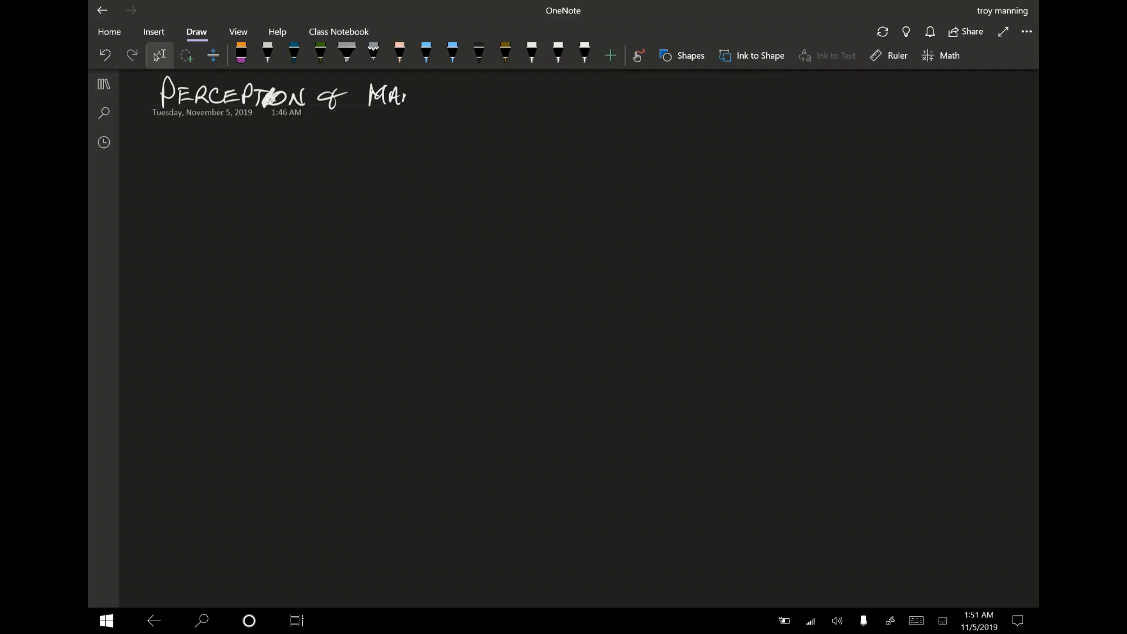
drag(403, 93, 452, 97)
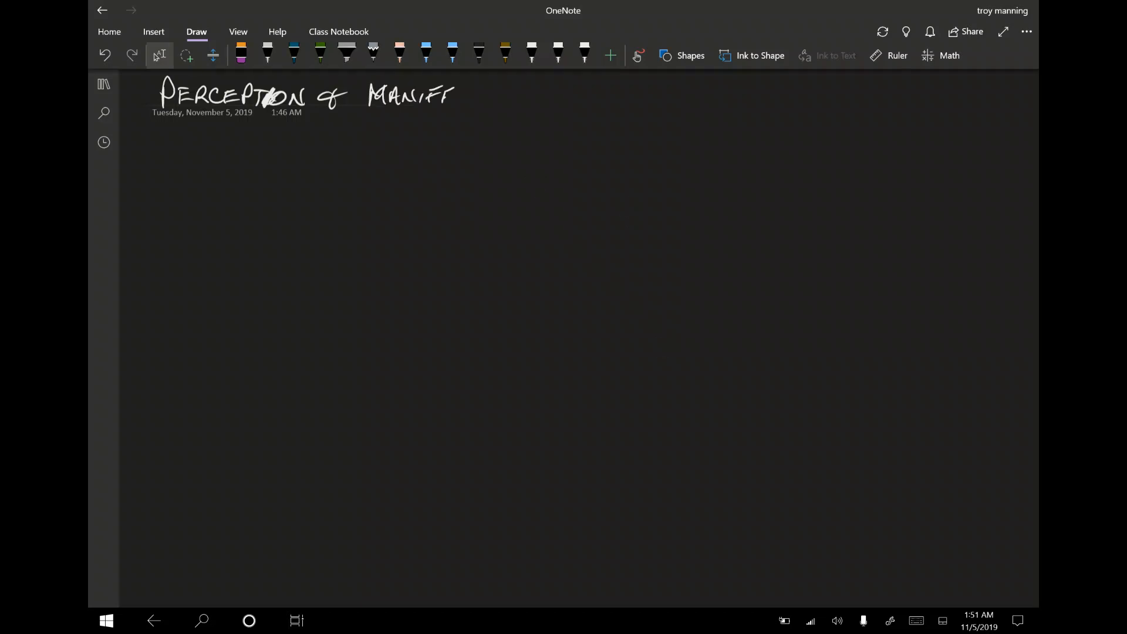
drag(468, 94, 486, 93)
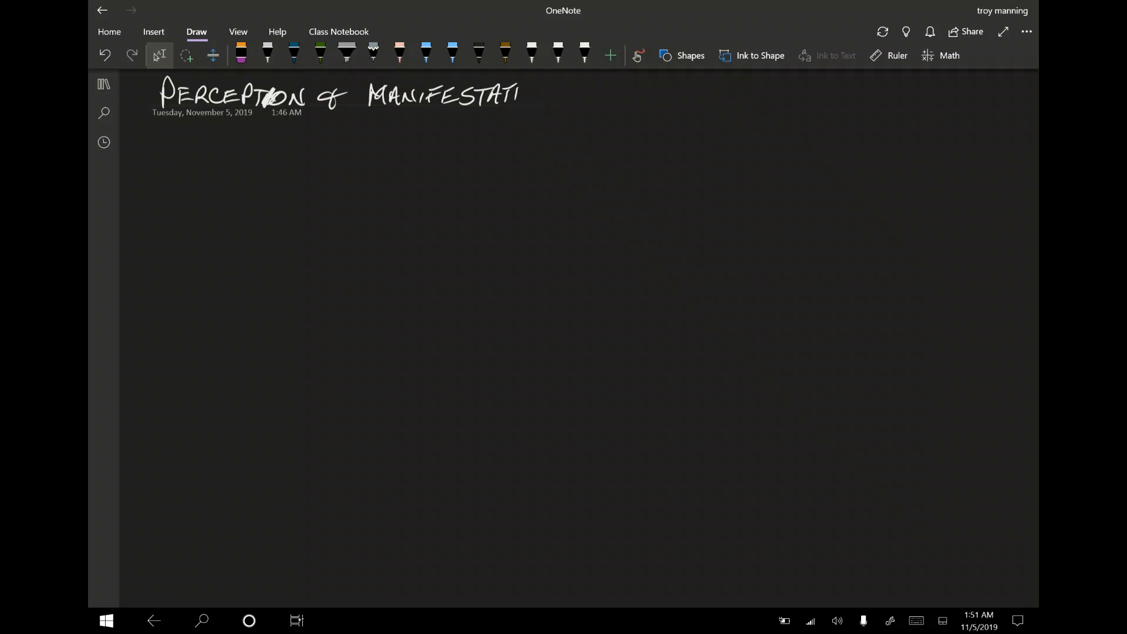
drag(521, 94, 557, 93)
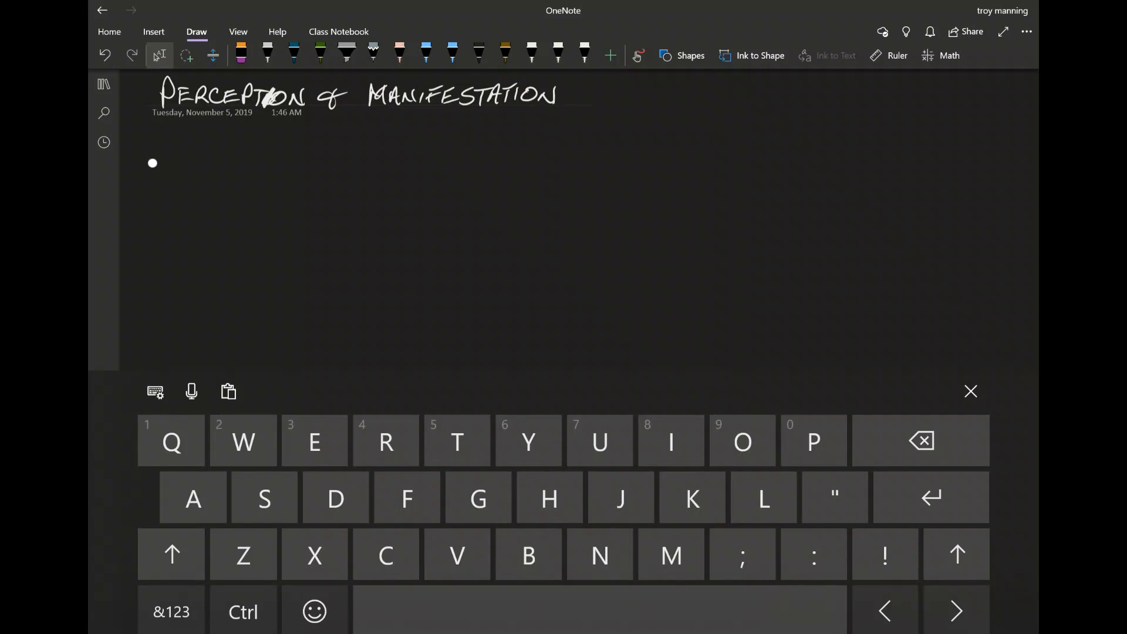
Dismiss the on-screen touch keyboard and switch back to the white pen.
click(970, 391)
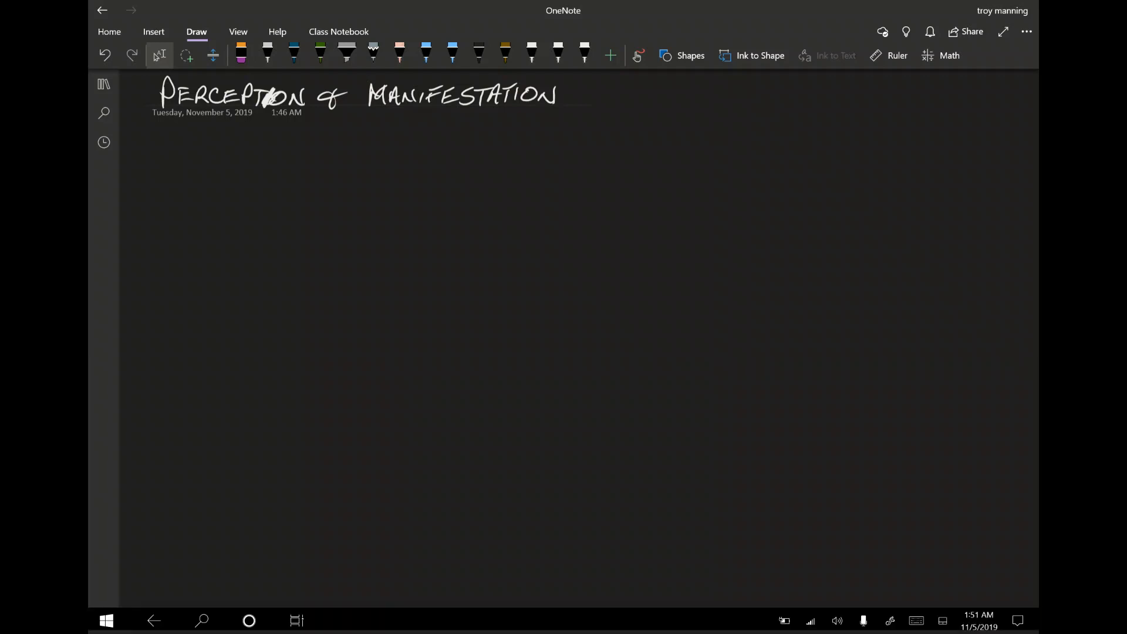
click(584, 55)
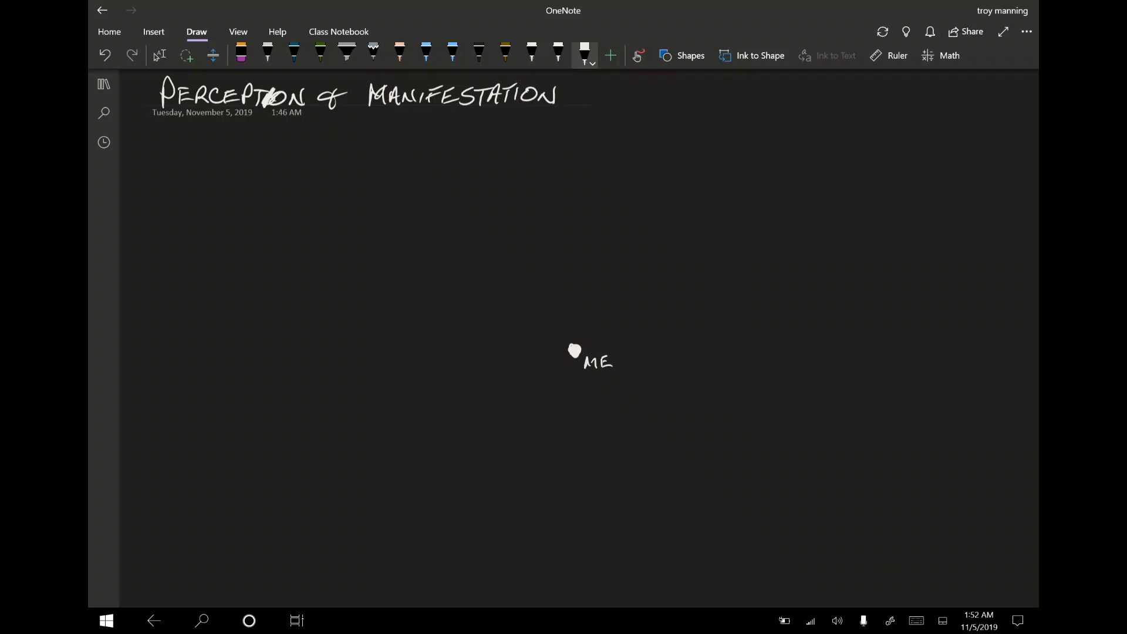
Draw two angled arrows from ME and a long vertical line labelled TIME LINES.
drag(596, 330, 650, 316)
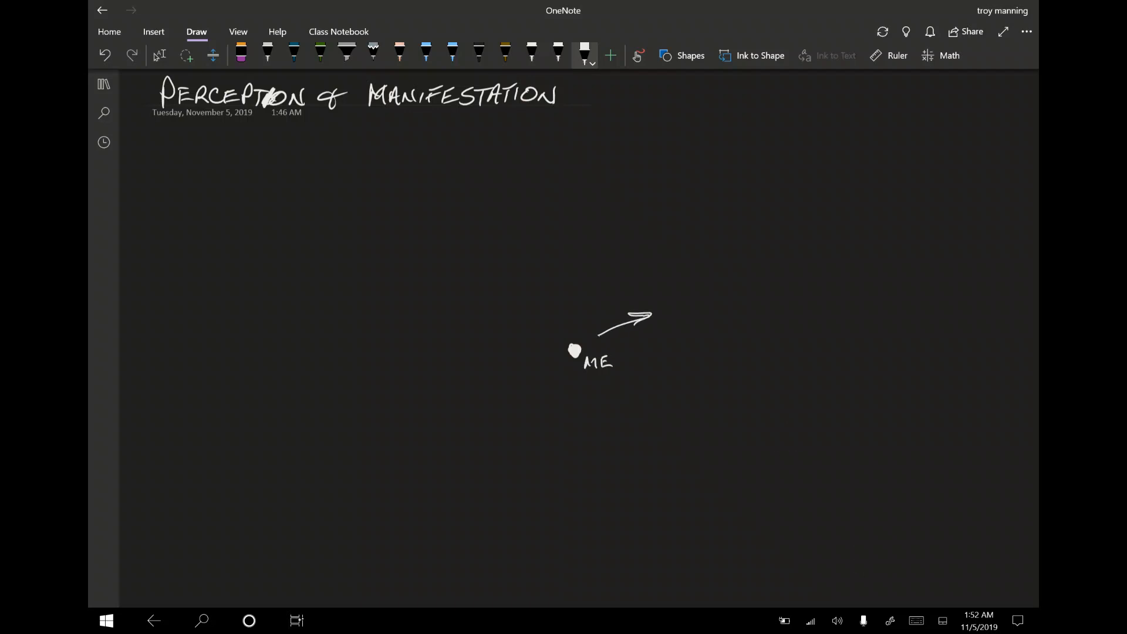
drag(556, 338, 510, 314)
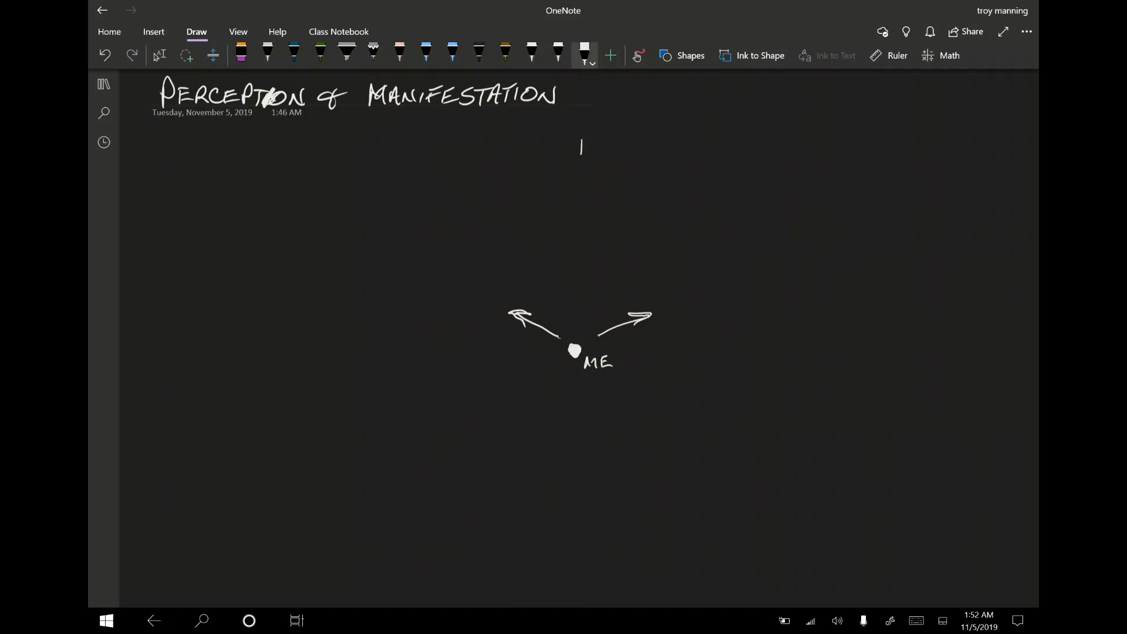
drag(580, 140, 565, 593)
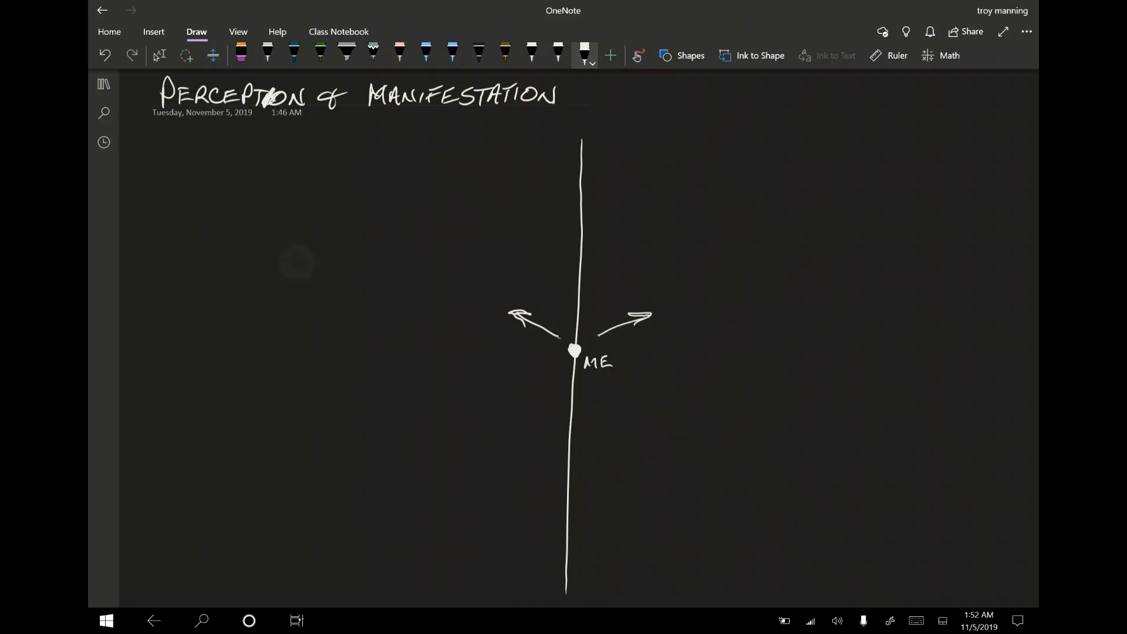
click(159, 55)
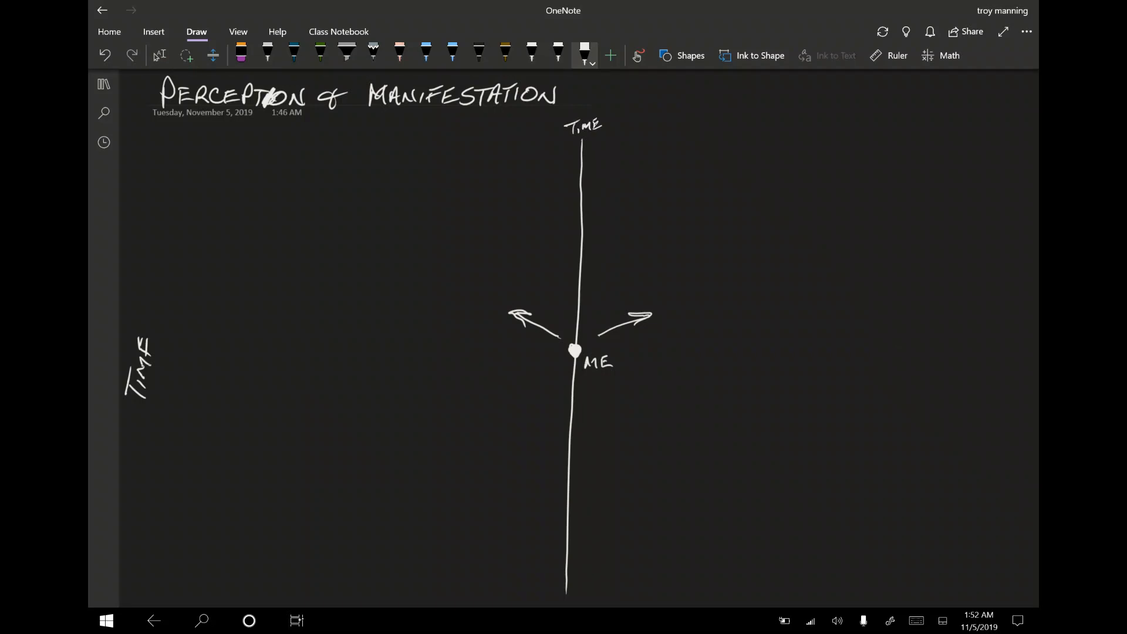
drag(580, 134, 615, 144)
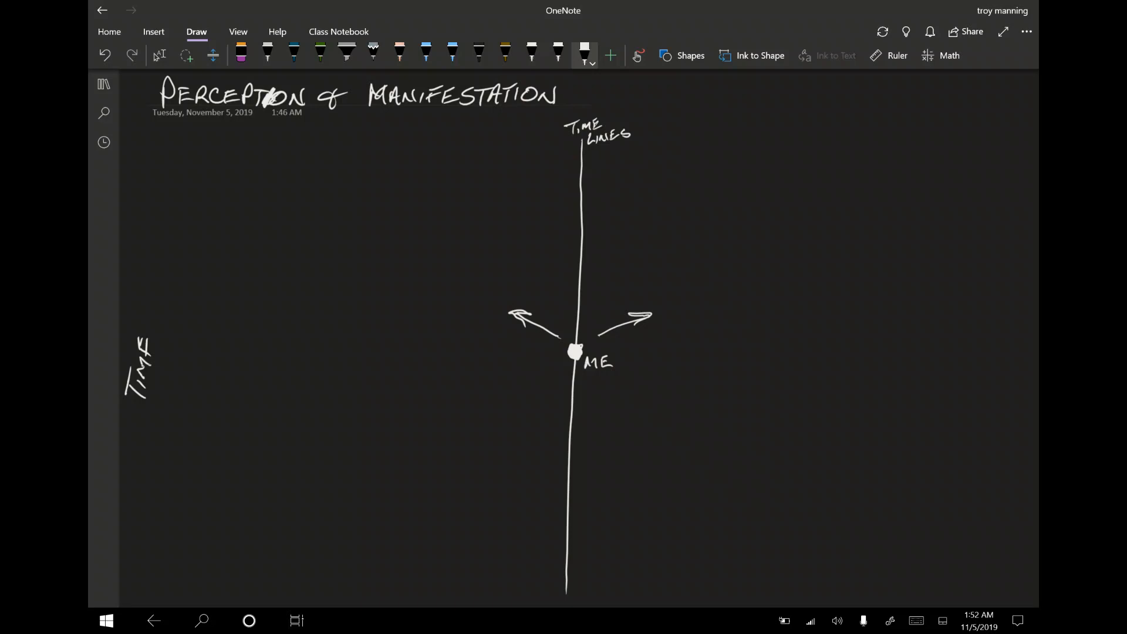
Draw an upward arrow from ME, write WORSE and BETTER, and add a long rightward arrow.
drag(587, 306, 585, 343)
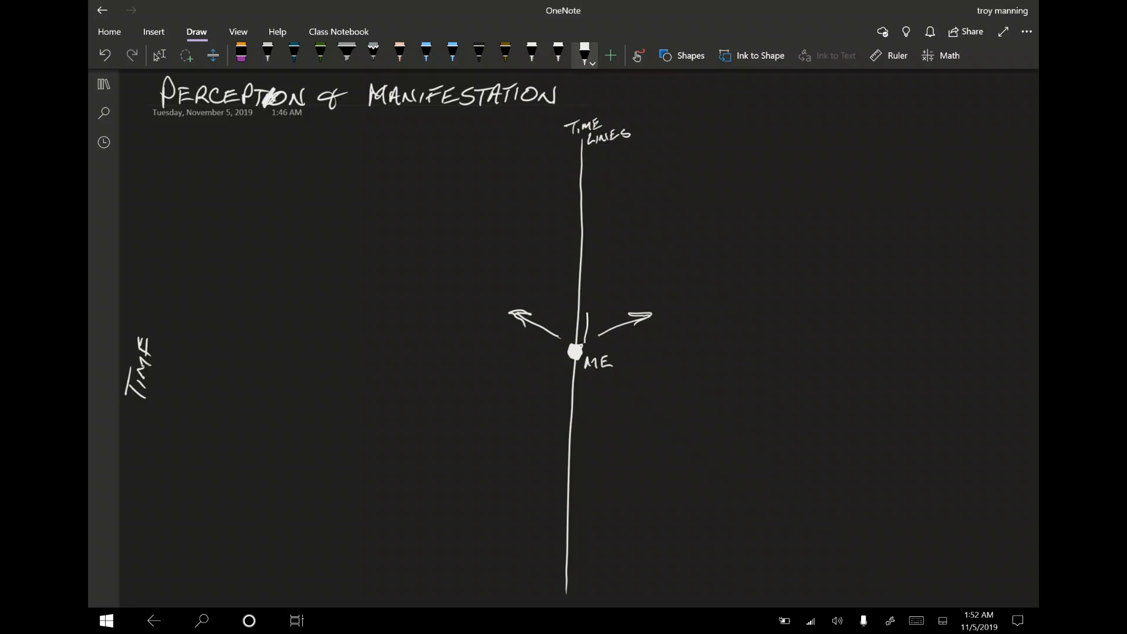
drag(589, 323, 591, 223)
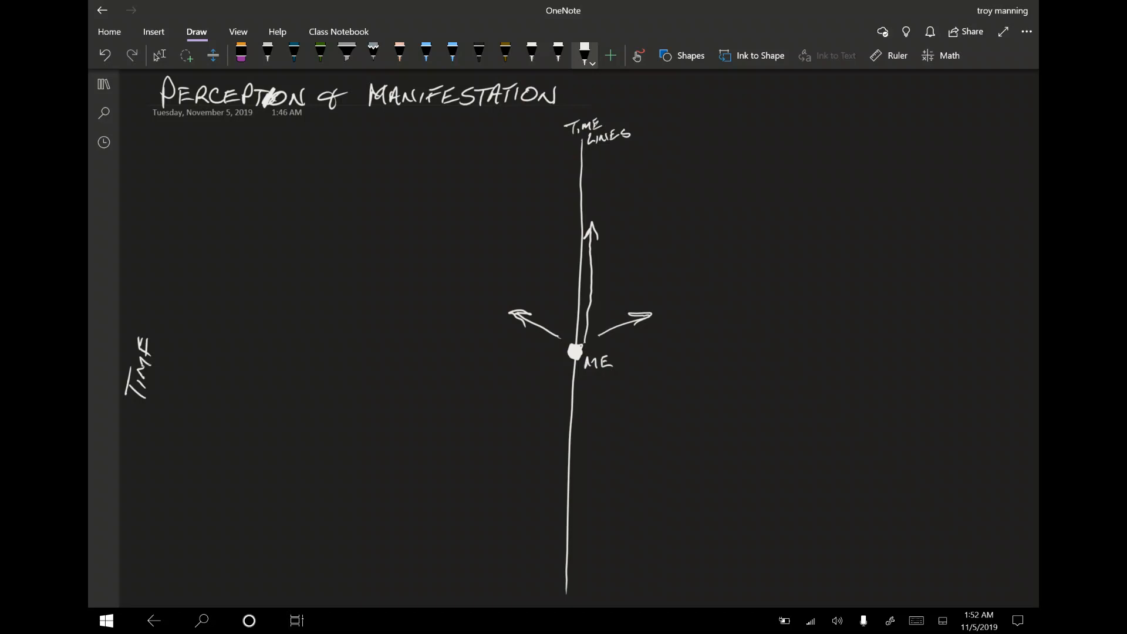
drag(730, 134, 766, 129)
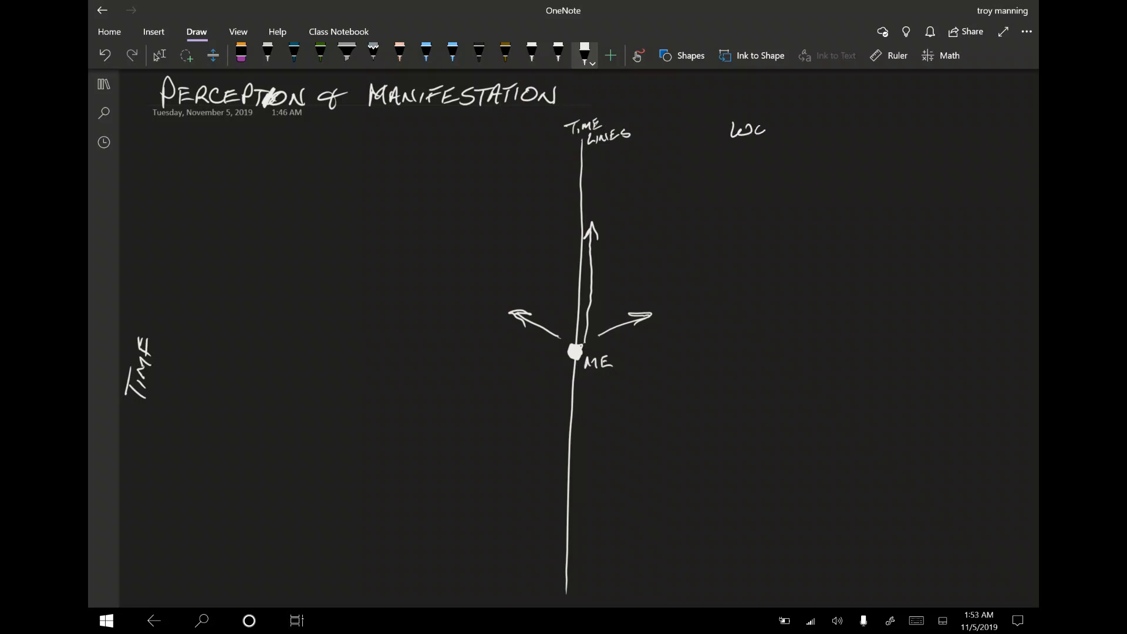
text(WORSE)
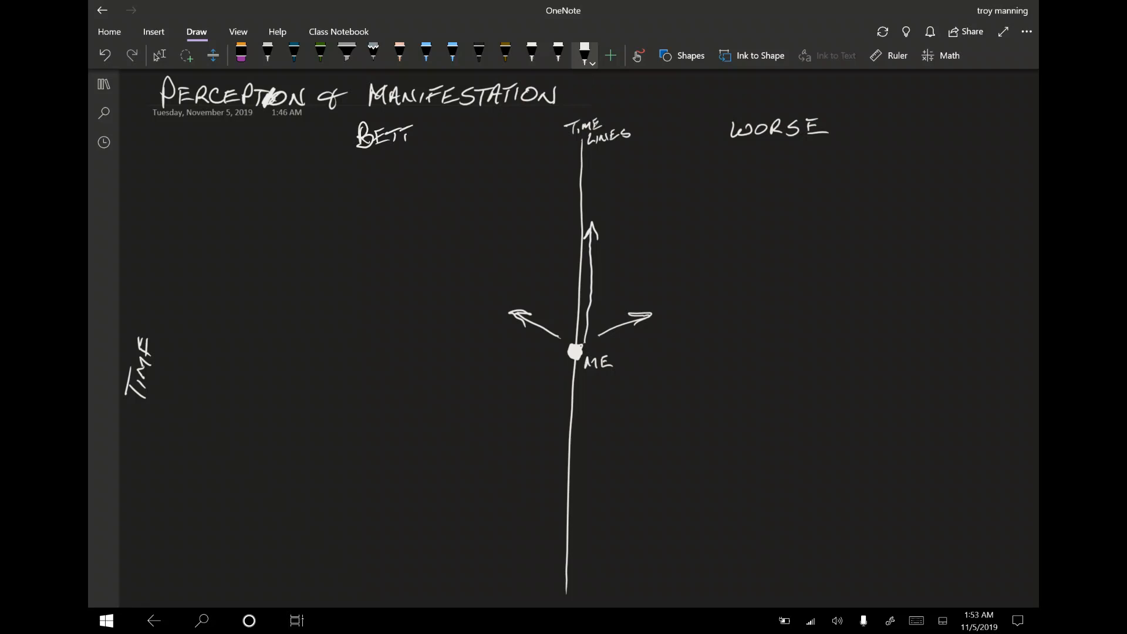
drag(413, 133, 446, 133)
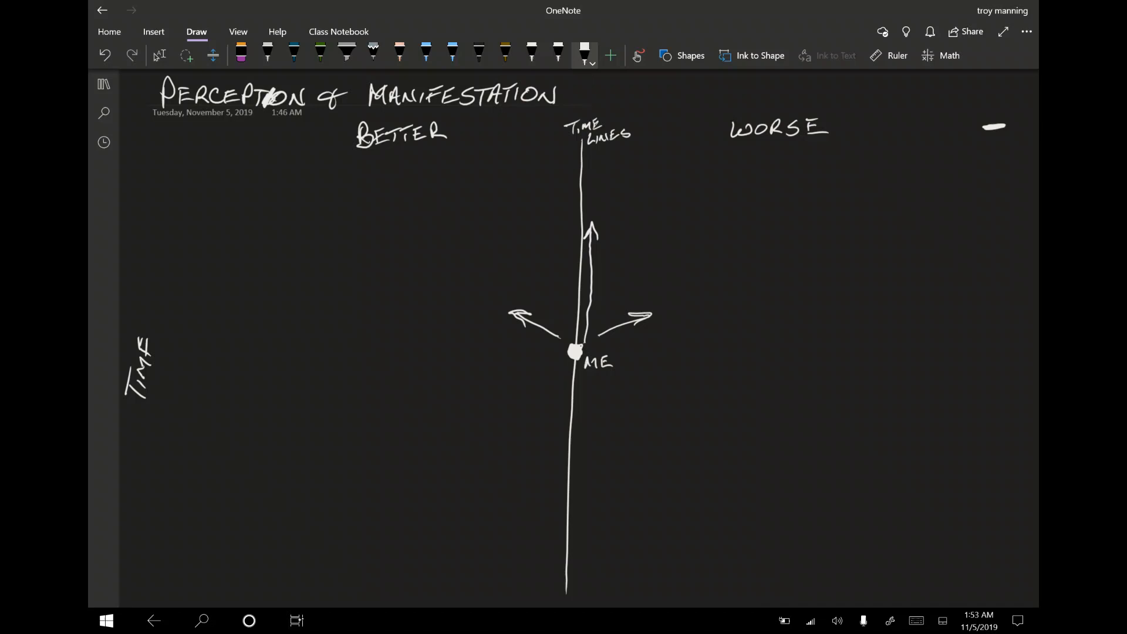
drag(676, 102, 923, 93)
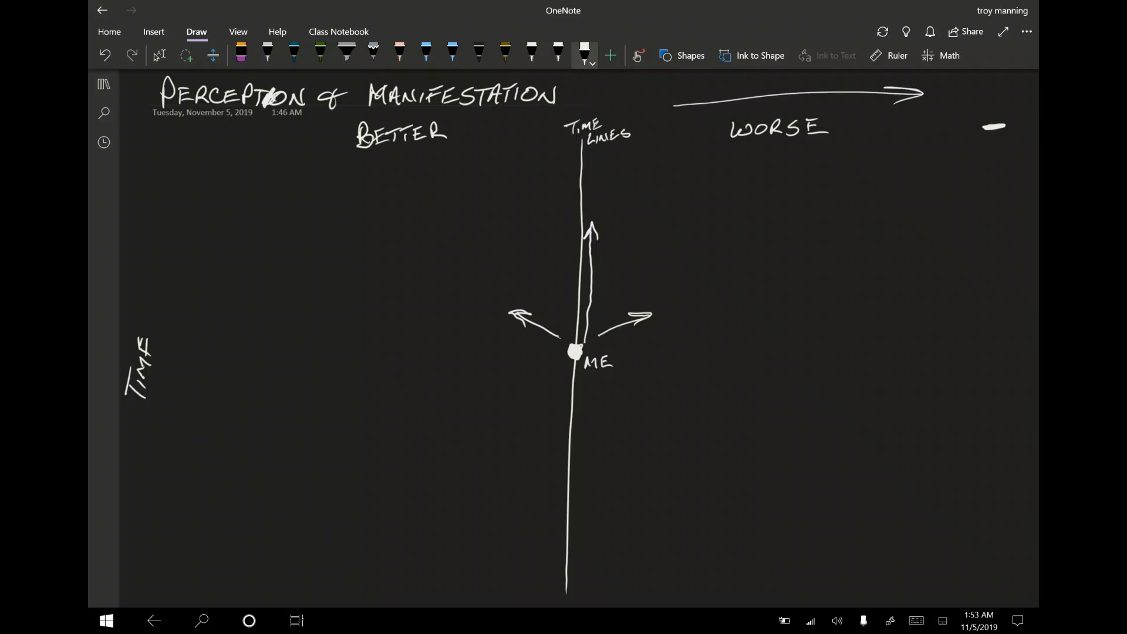
Write HELL ON EARTH at top right, RELATIVE after the title, and start a line beside TIME.
drag(941, 137, 948, 154)
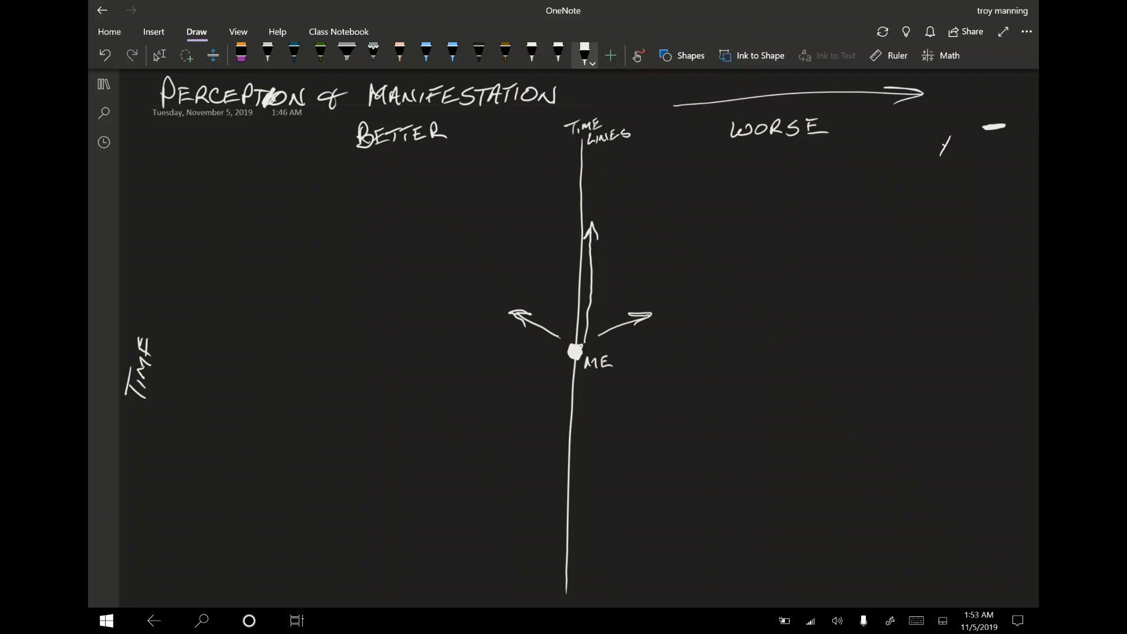
drag(938, 155, 999, 144)
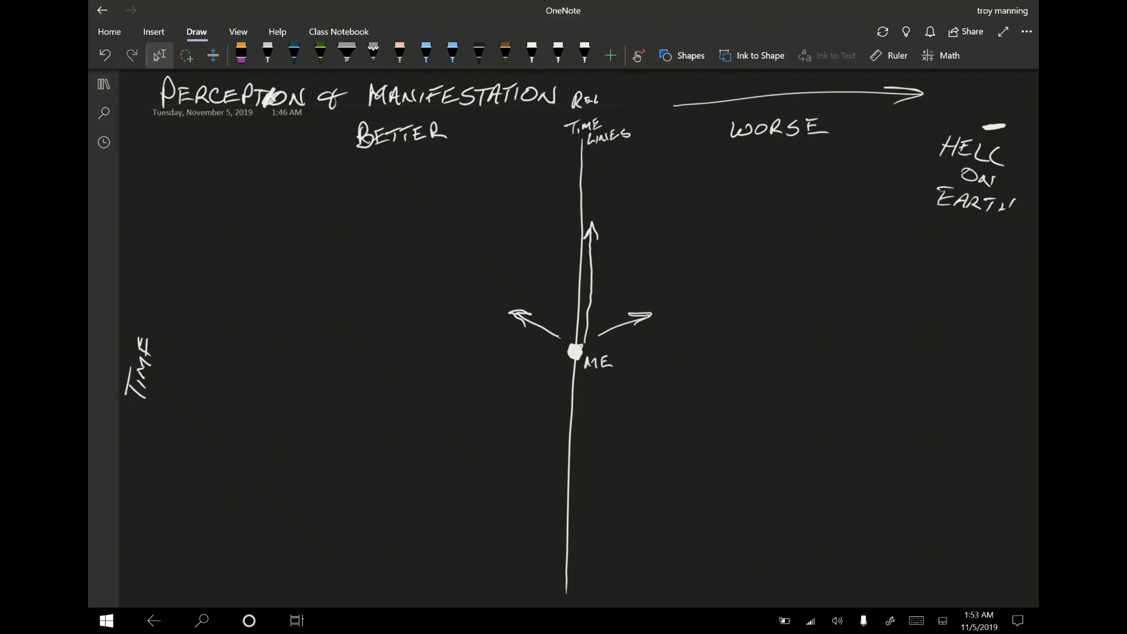
drag(589, 98, 629, 98)
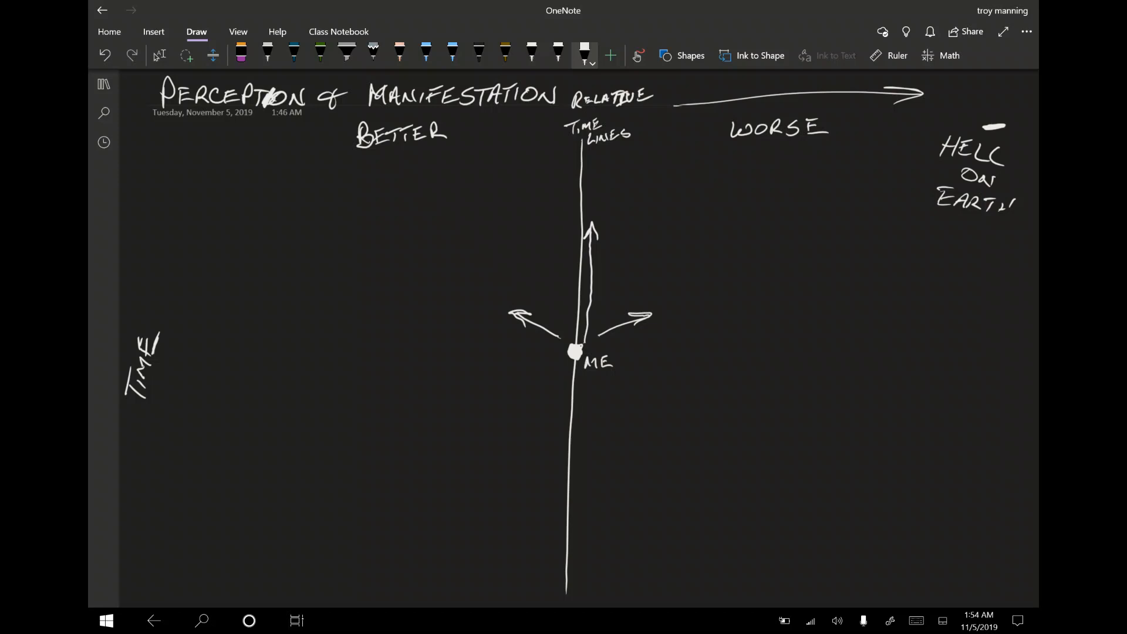
drag(171, 347, 265, 346)
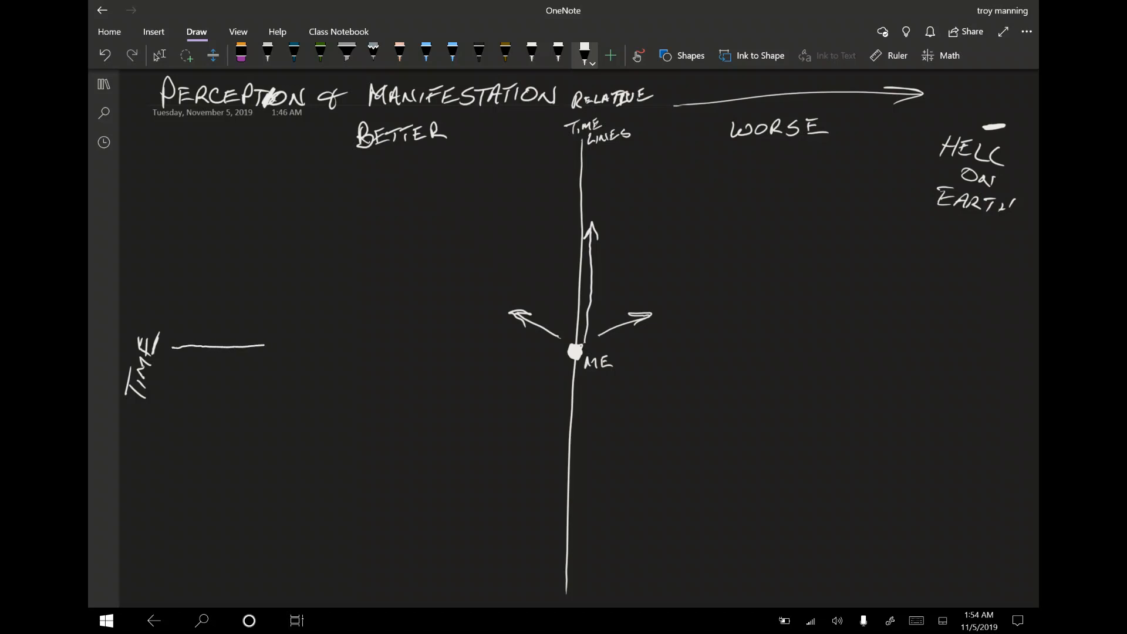
Extend a dotted horizontal timeline across the page through ME and sketch dashes around ME.
drag(264, 346, 825, 351)
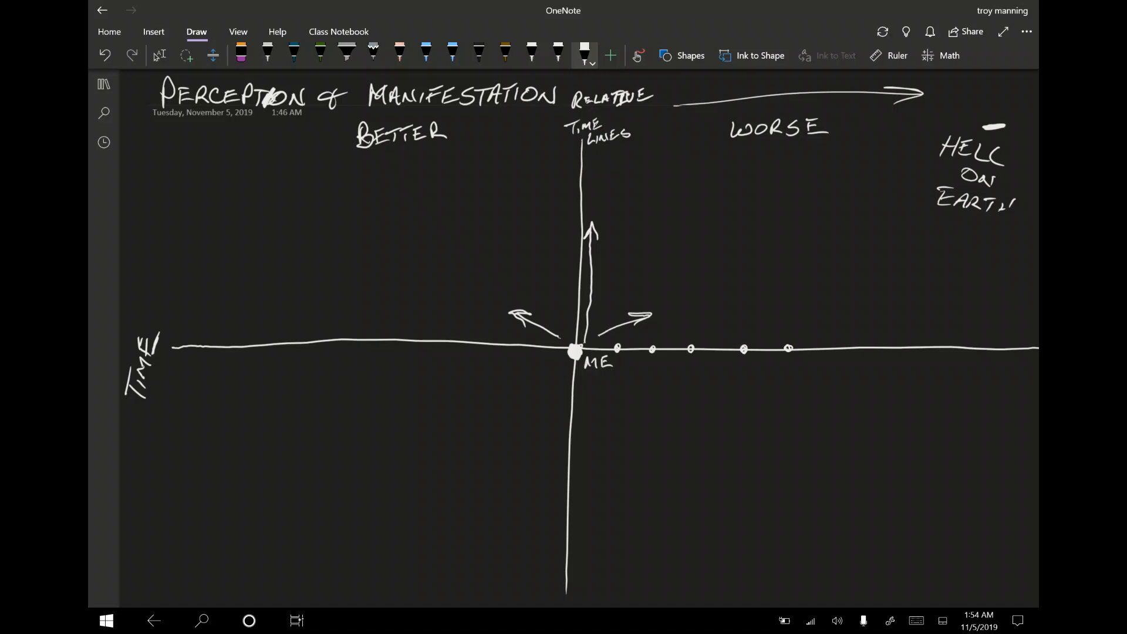
drag(819, 348, 905, 348)
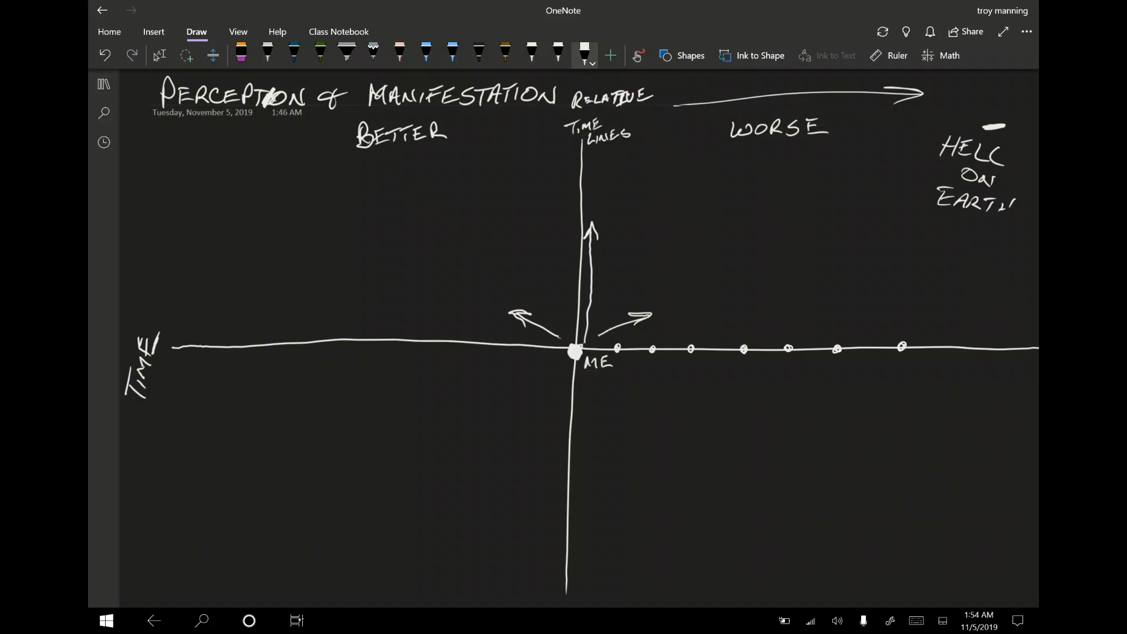
drag(934, 346, 988, 347)
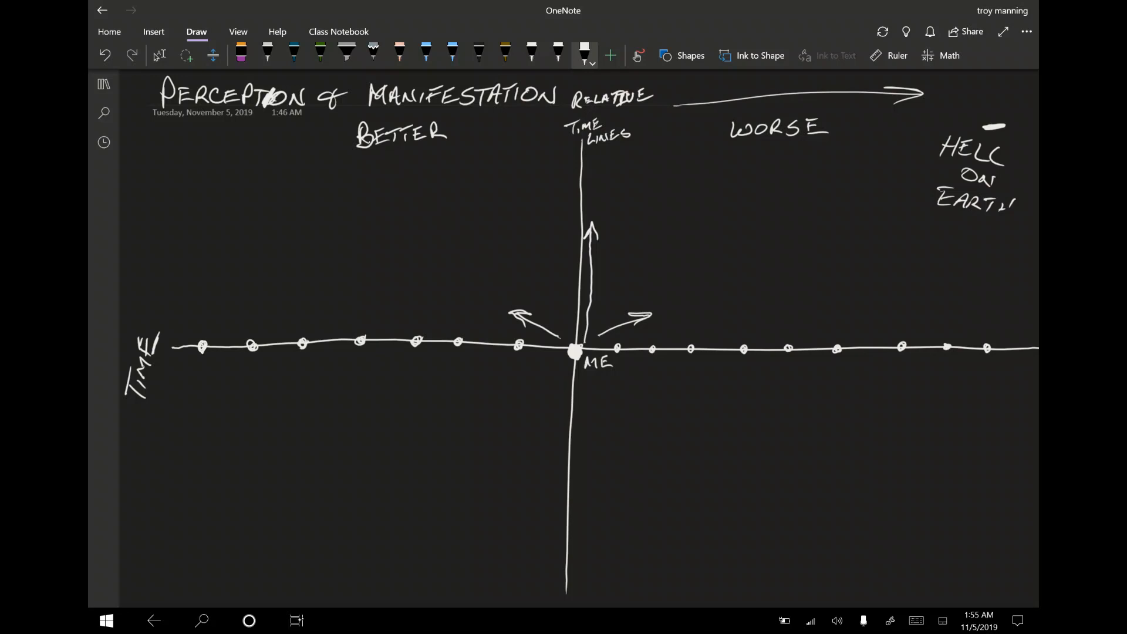
drag(517, 345, 611, 388)
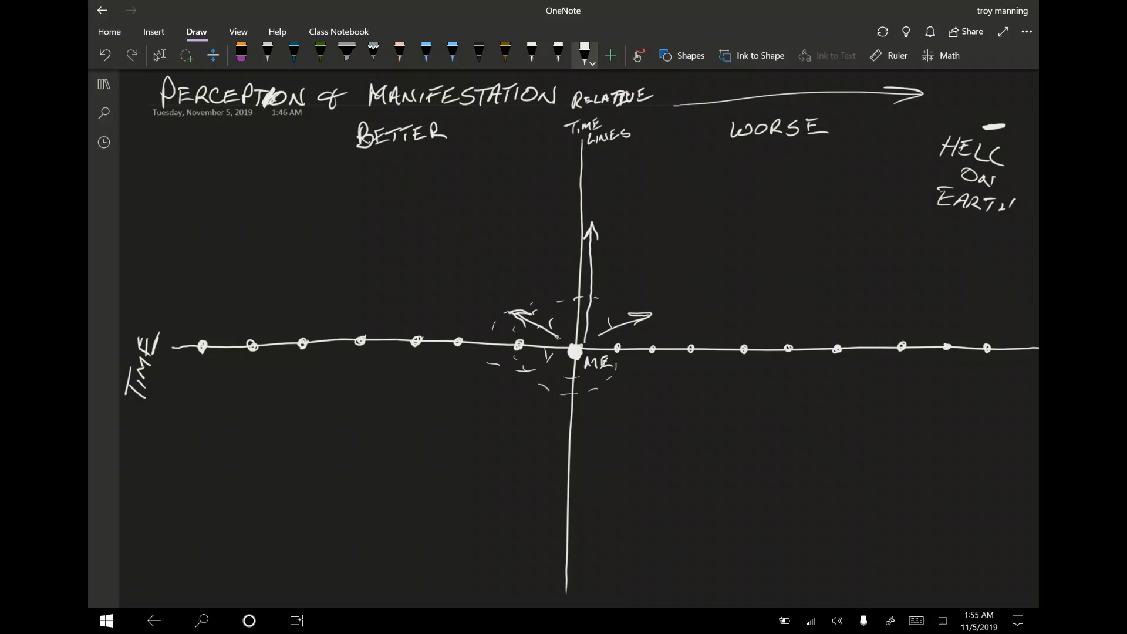
Add a vertical stroke and scribbles around ME, and underline the date.
drag(625, 317, 661, 331)
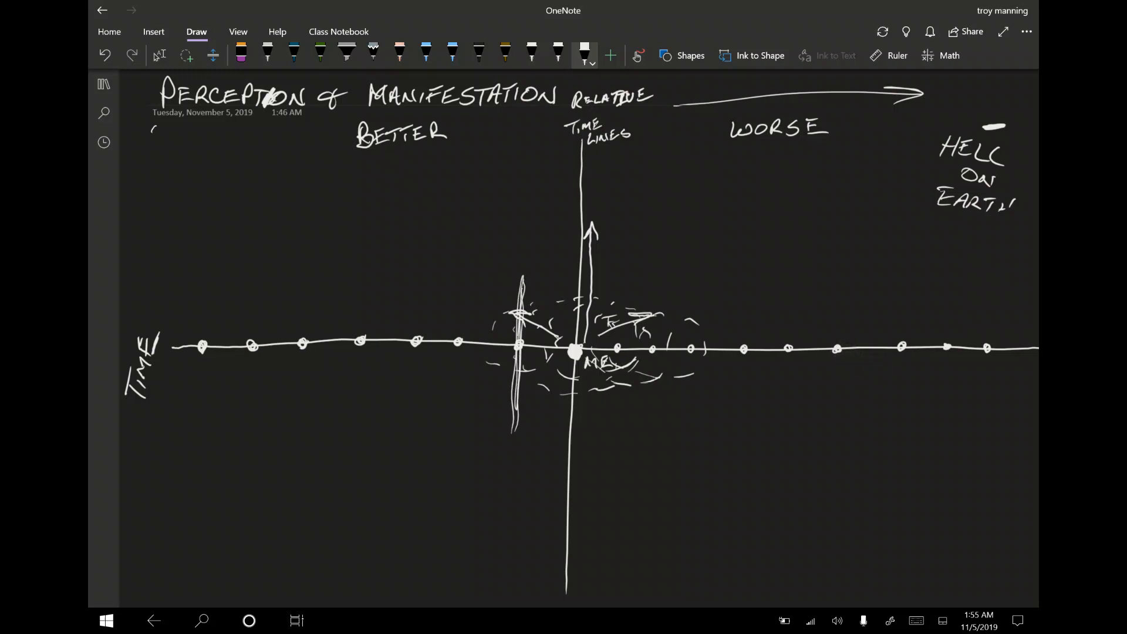
drag(151, 128, 301, 126)
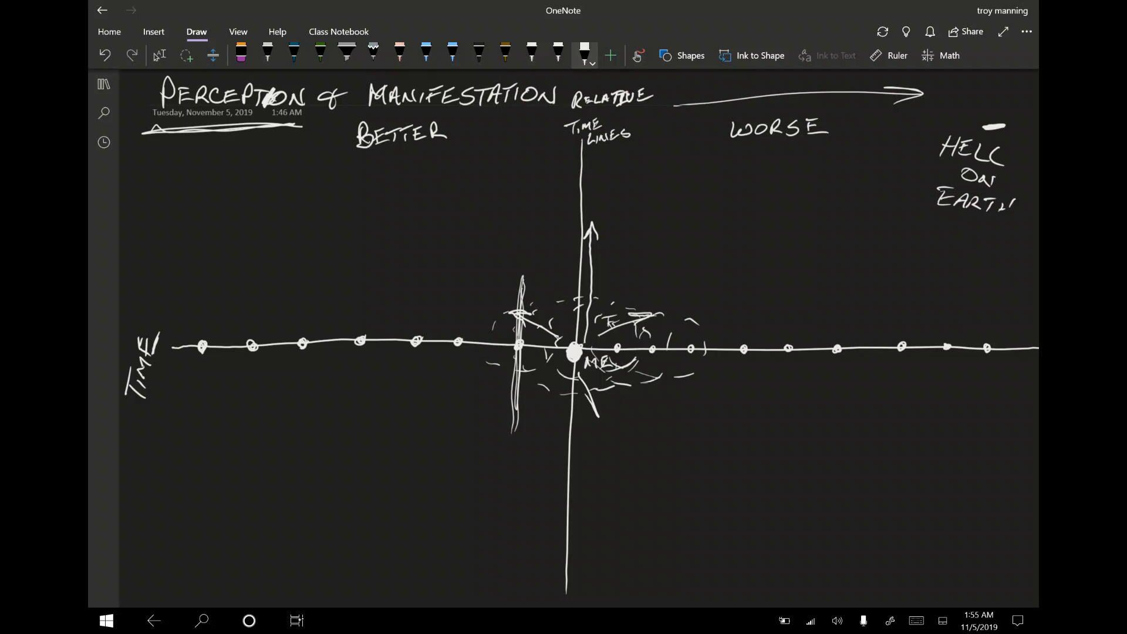
drag(575, 366, 586, 399)
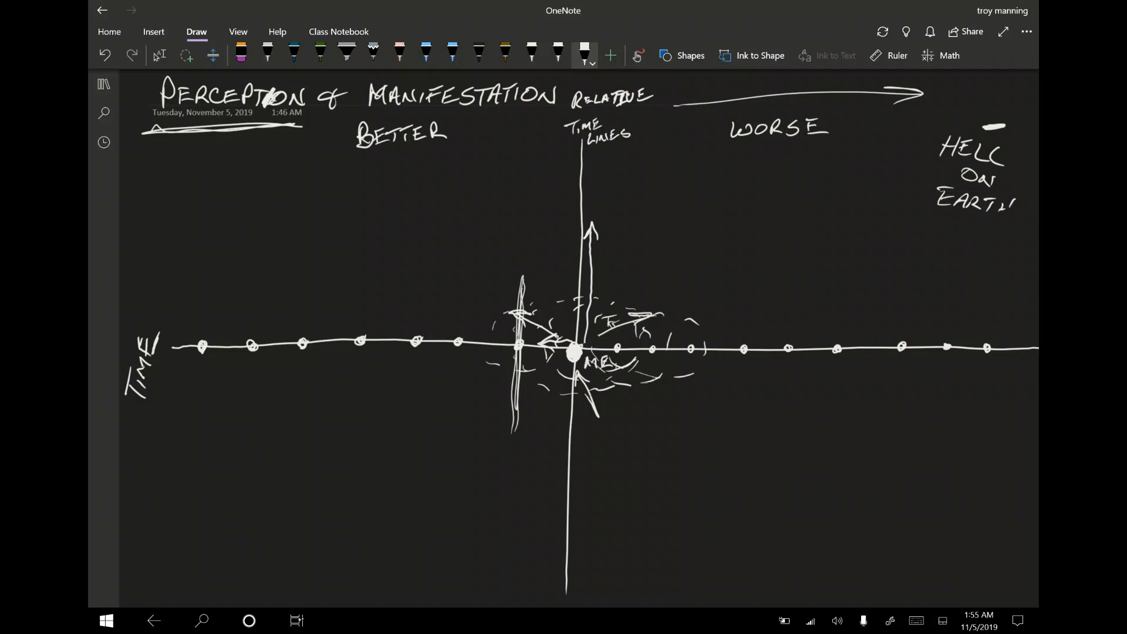
Draw a tall far-left vertical line topped with H, plus arcs hopping between left-side dots.
drag(202, 141, 205, 162)
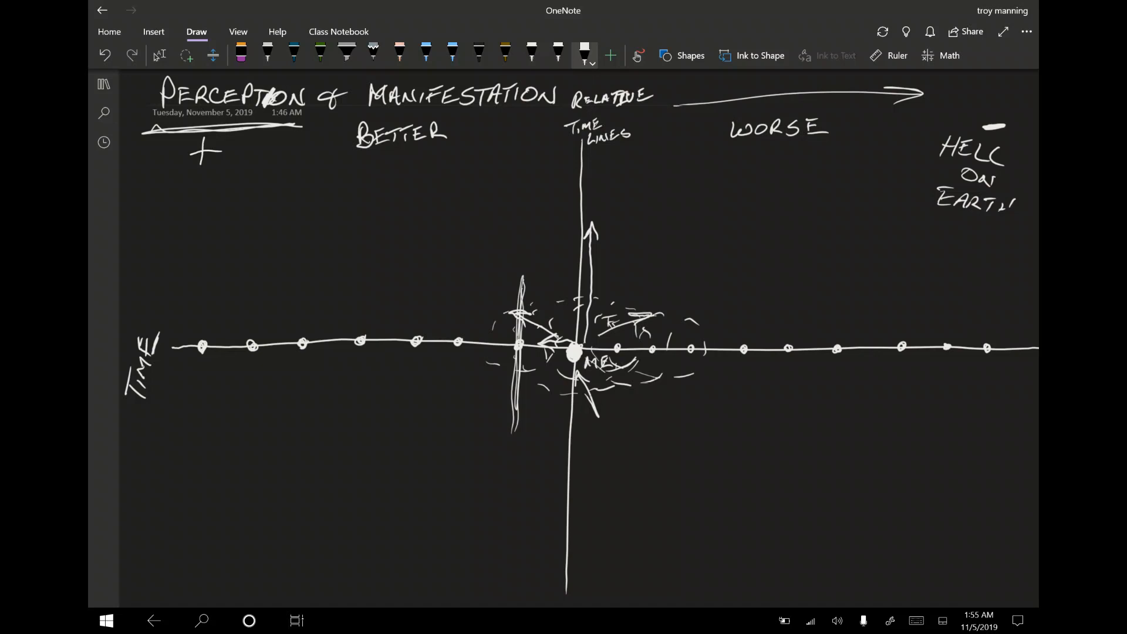
drag(195, 143, 189, 597)
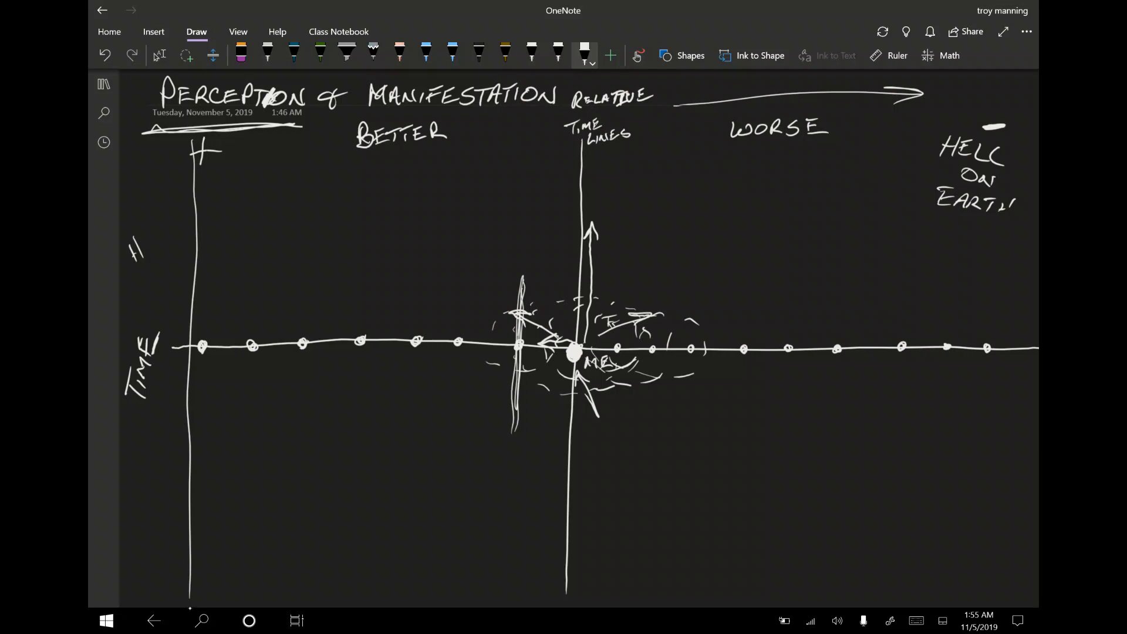
drag(140, 269, 151, 287)
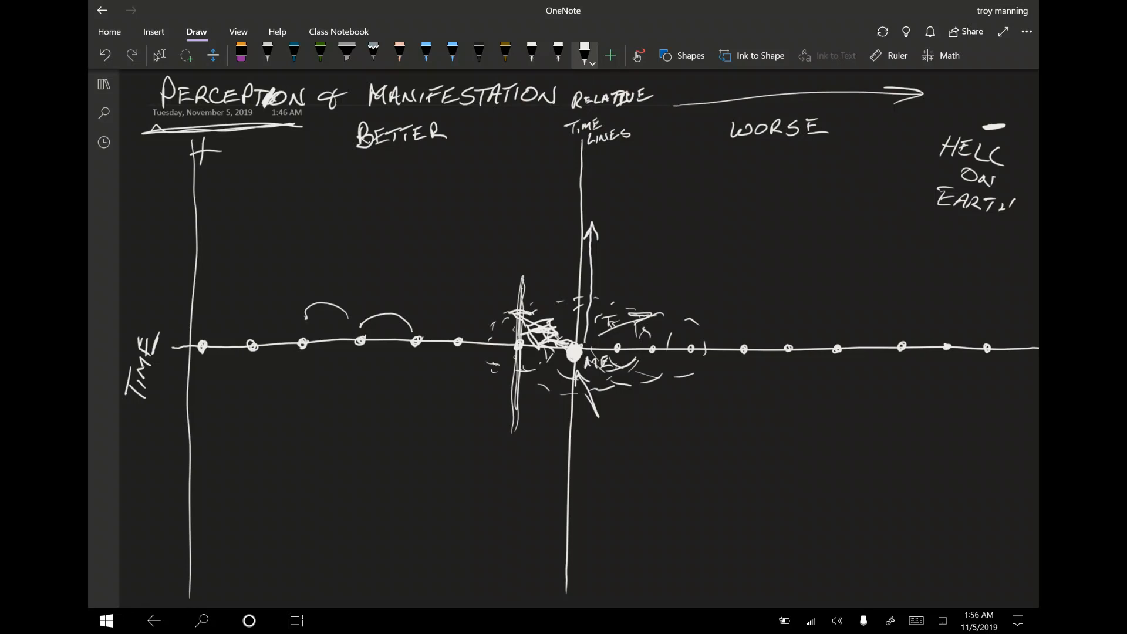
Add diagonal arrows and scribbles around ME, then a dashed line below the right timeline.
drag(460, 269, 503, 295)
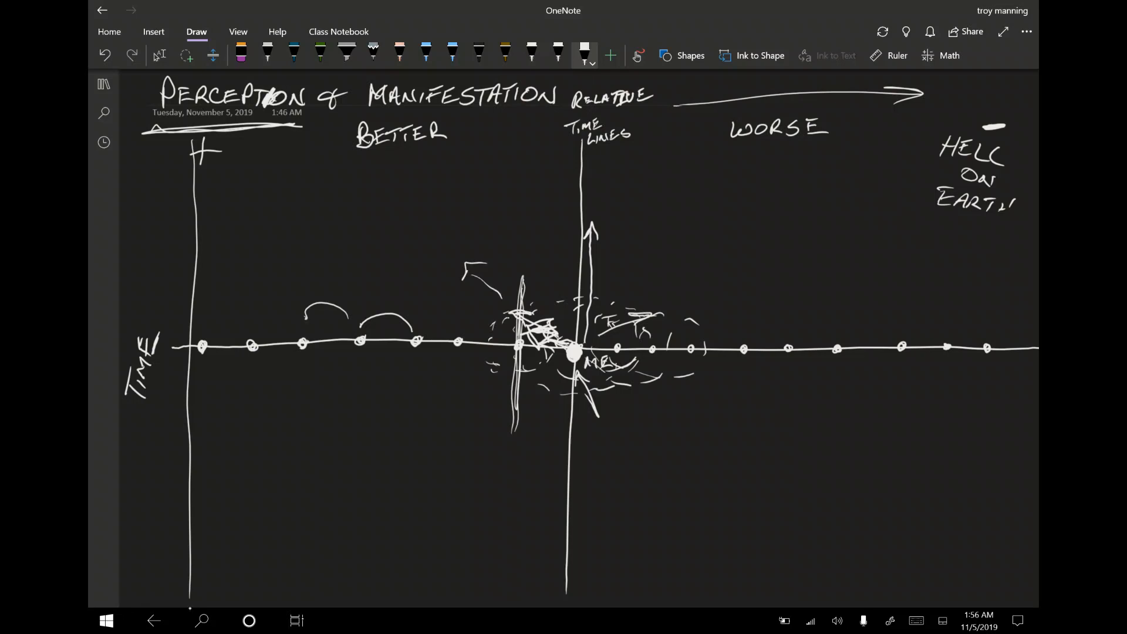
drag(528, 291, 568, 266)
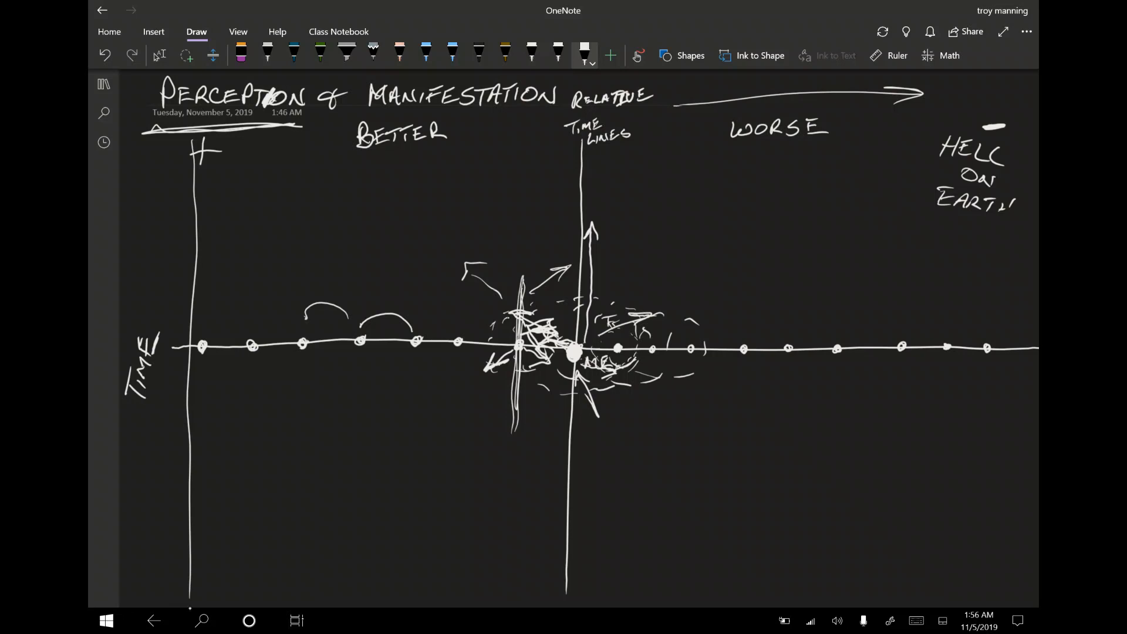
drag(596, 323, 632, 366)
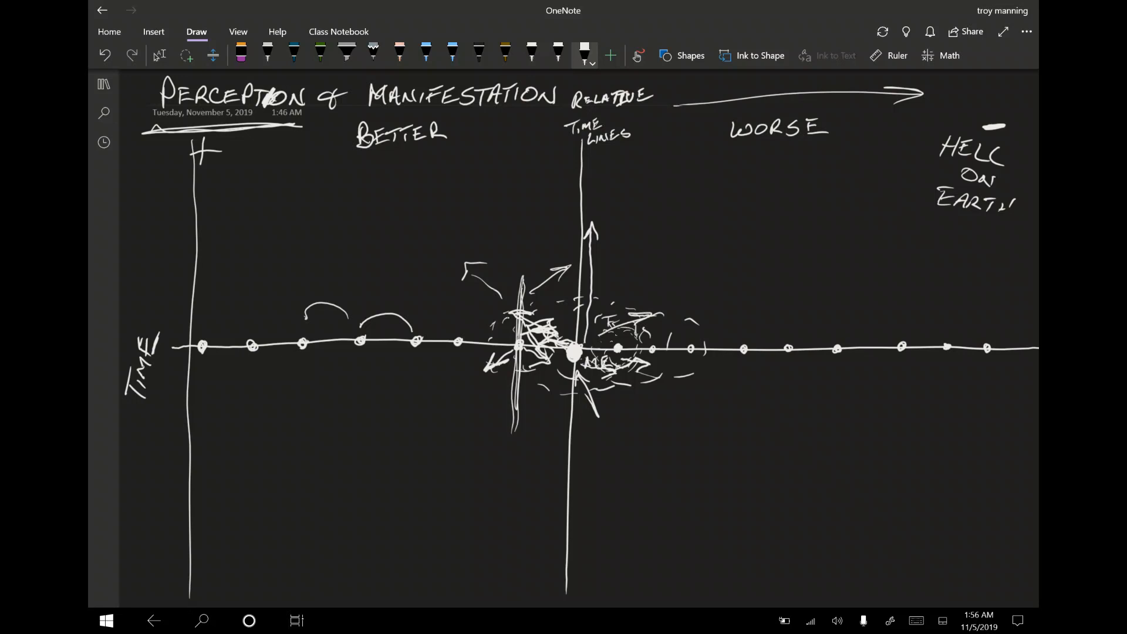
drag(647, 380, 883, 378)
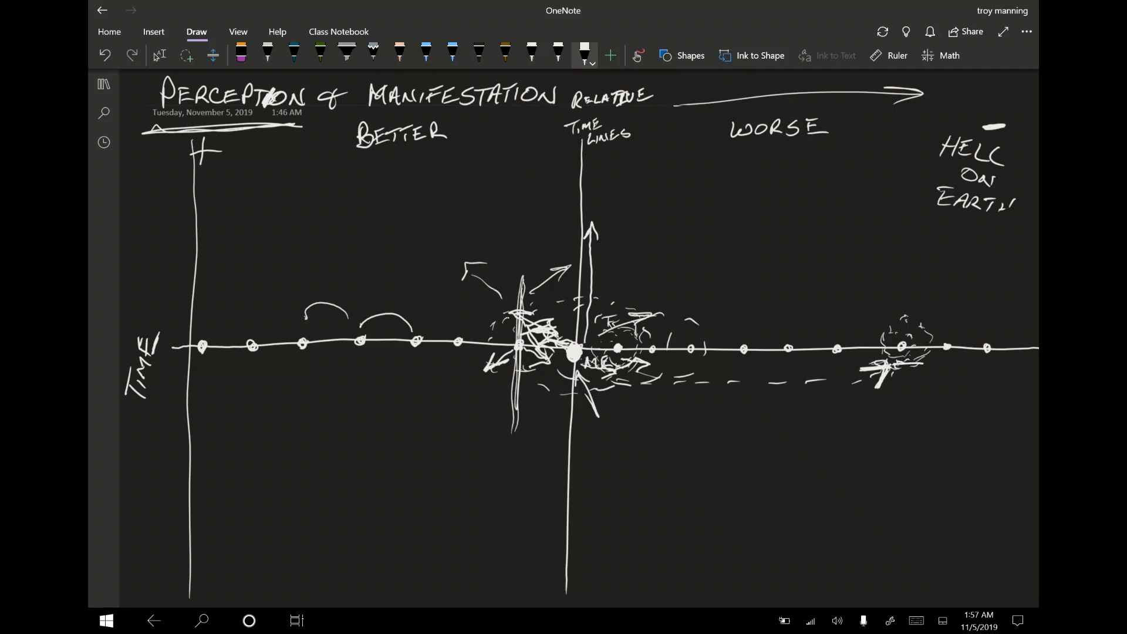
Circle the far-left timeline dot with a dashed path, then switch over to the browser.
drag(891, 370, 1027, 373)
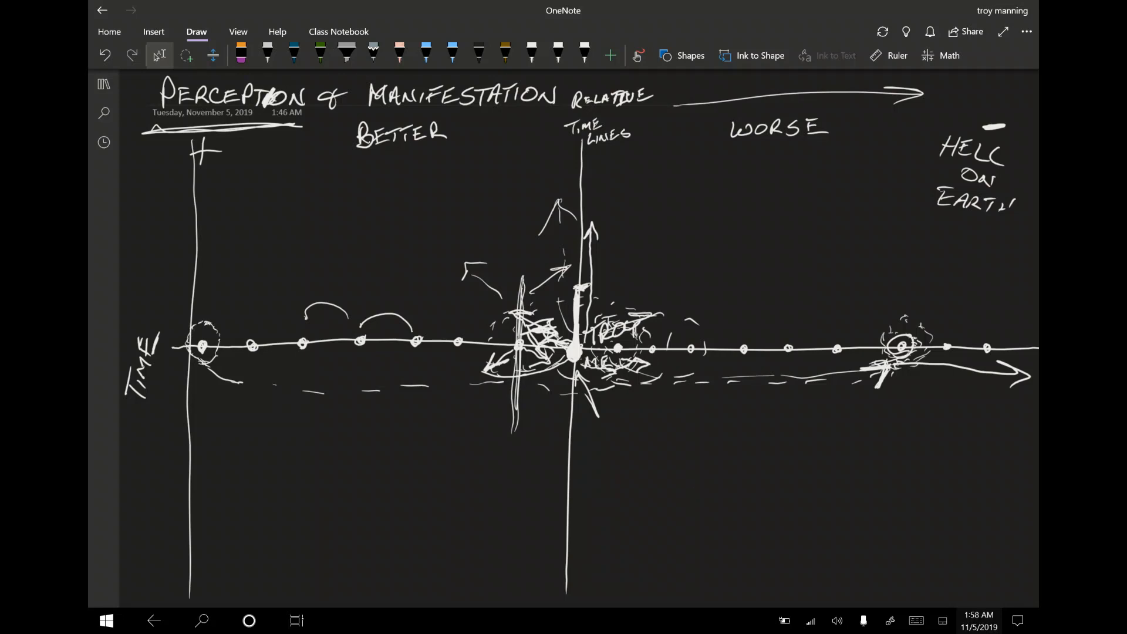
click(296, 620)
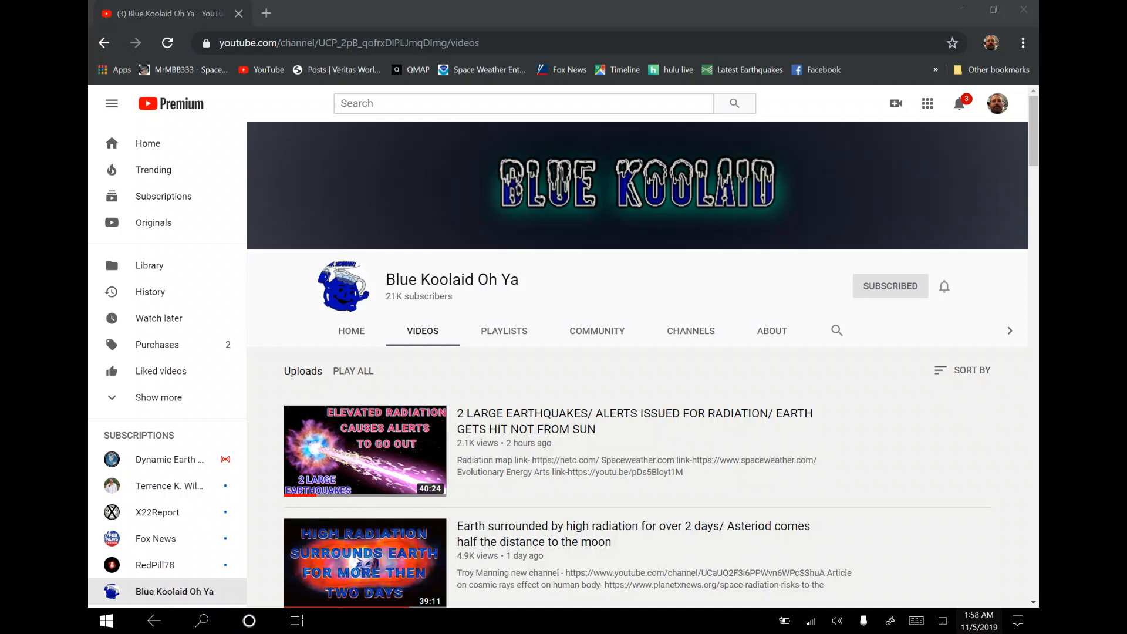
Scroll through the YouTube channel's uploads, then bring up Task View of all windows.
scroll(down, 3)
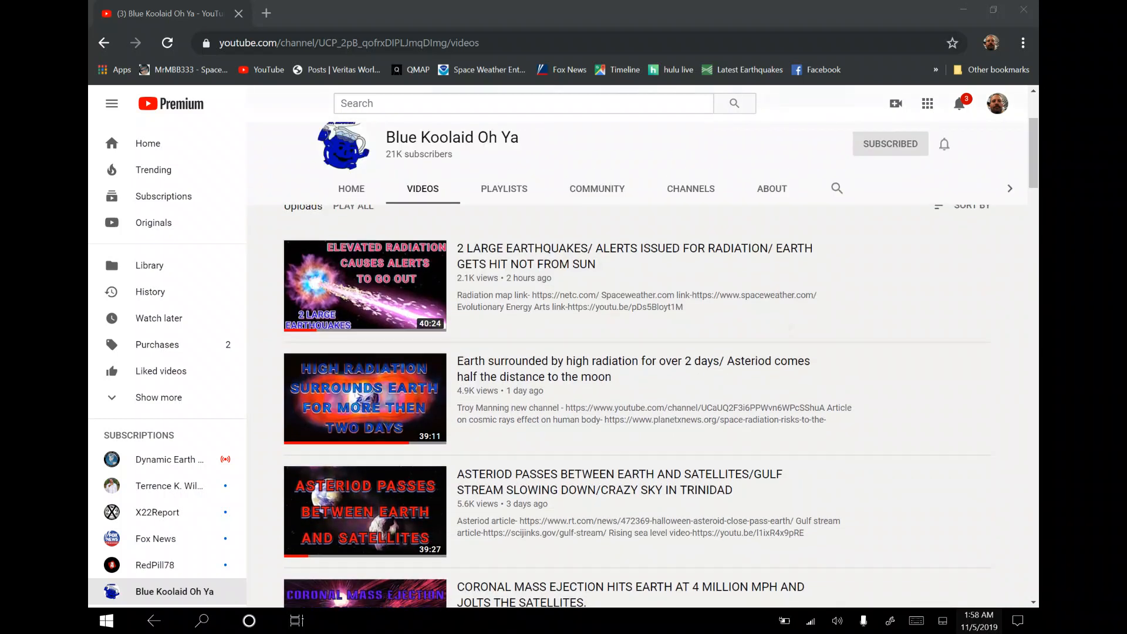
scroll(down, 3)
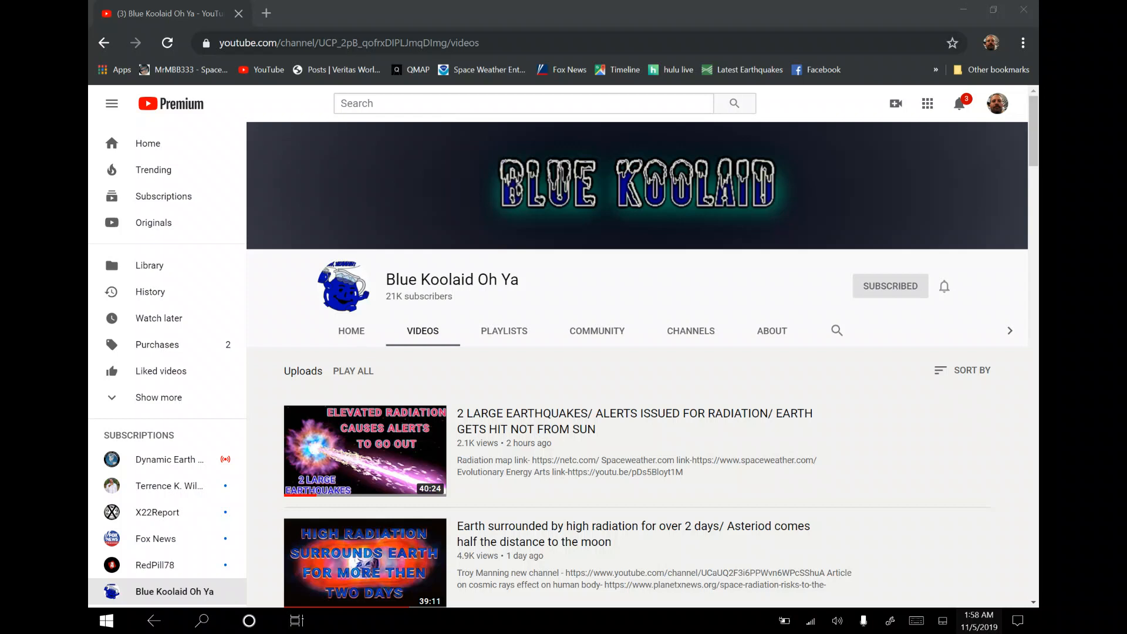
click(296, 620)
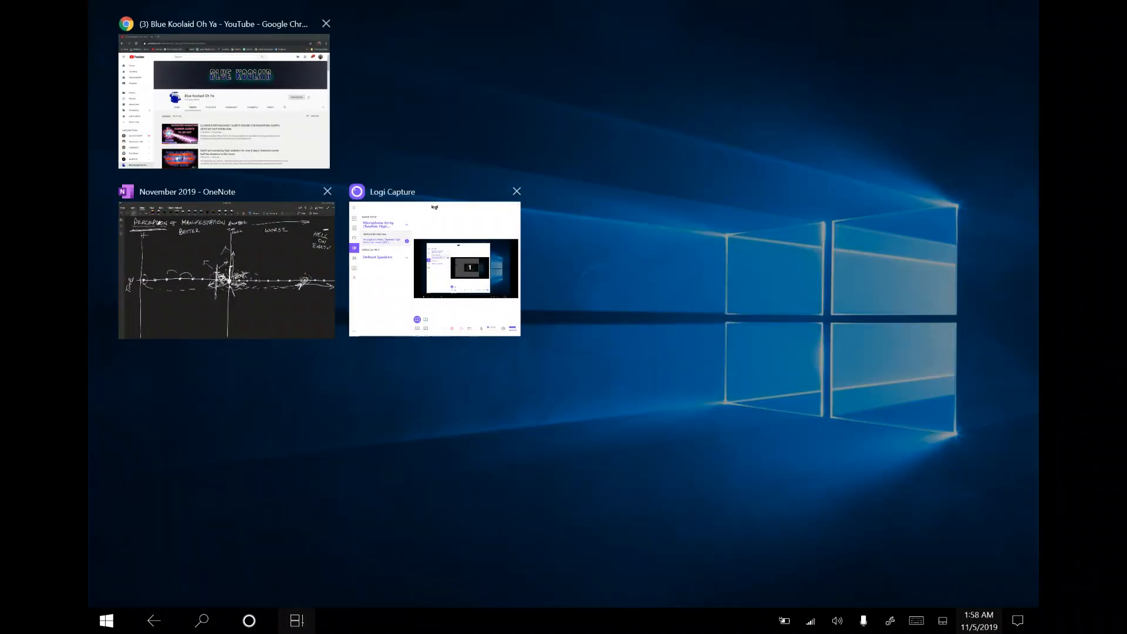
Return to the OneNote diagram from Task View, adding a short stroke above ME.
click(225, 270)
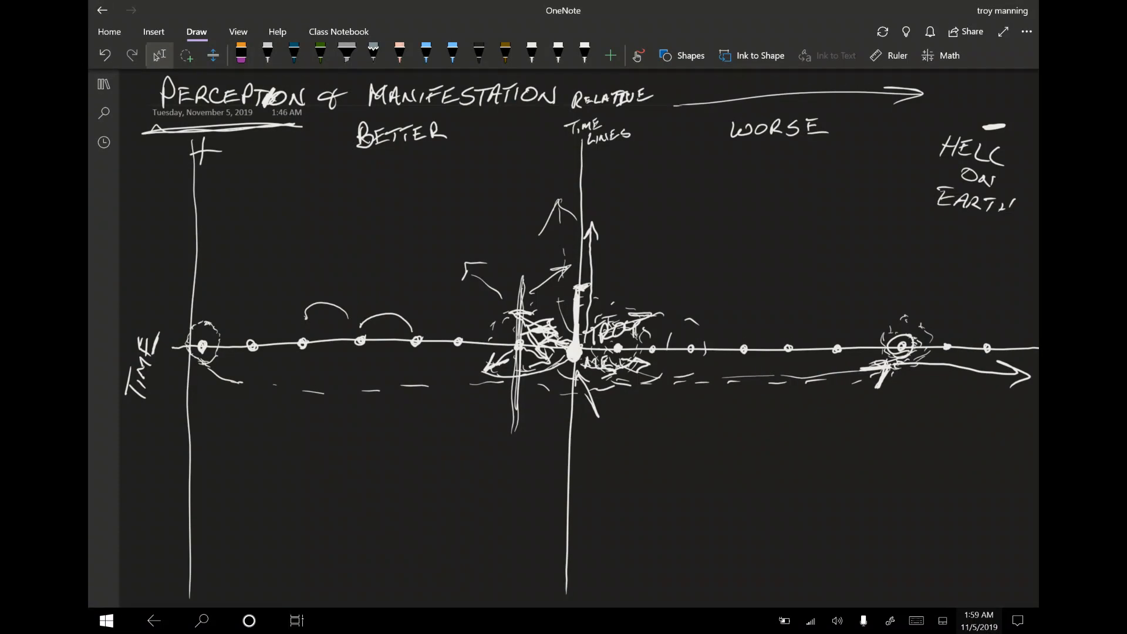
click(584, 51)
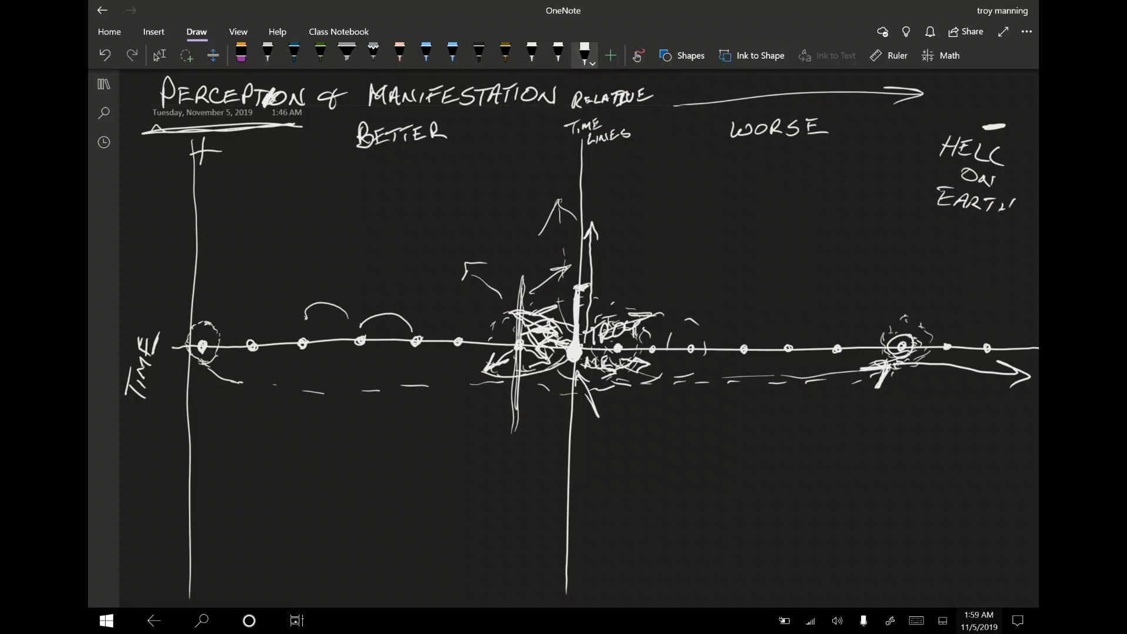
Write BLUE KOOLAID beside the circled far-left timeline dot.
drag(359, 156, 453, 153)
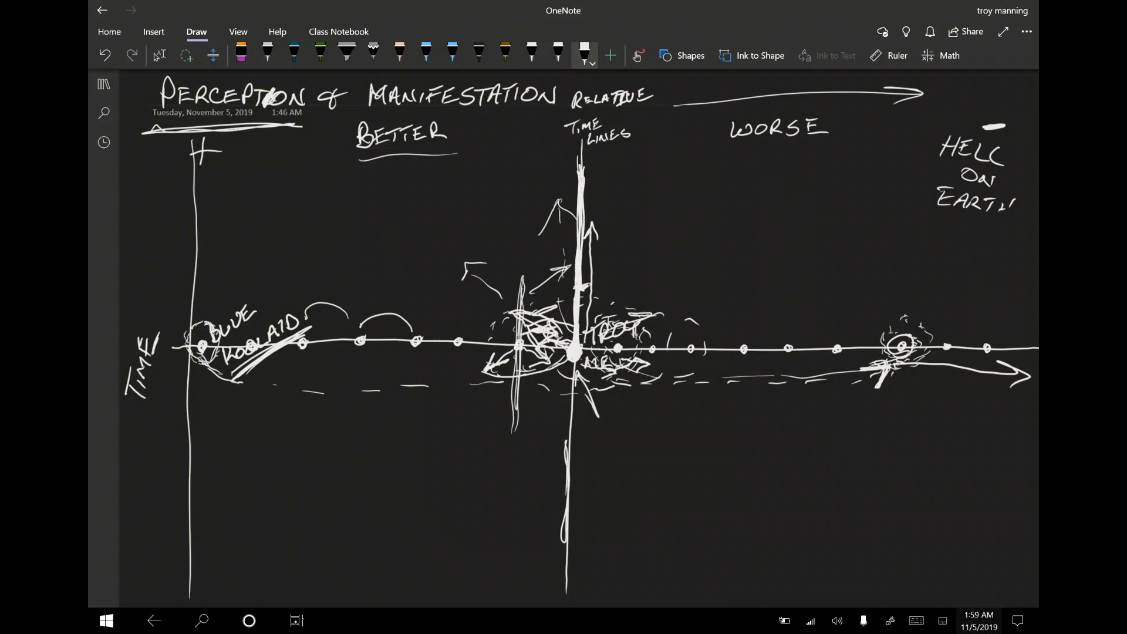
Write an underlined 3 under SUB COUNT and underline MANIFESTATION in the title.
scroll(down, 3)
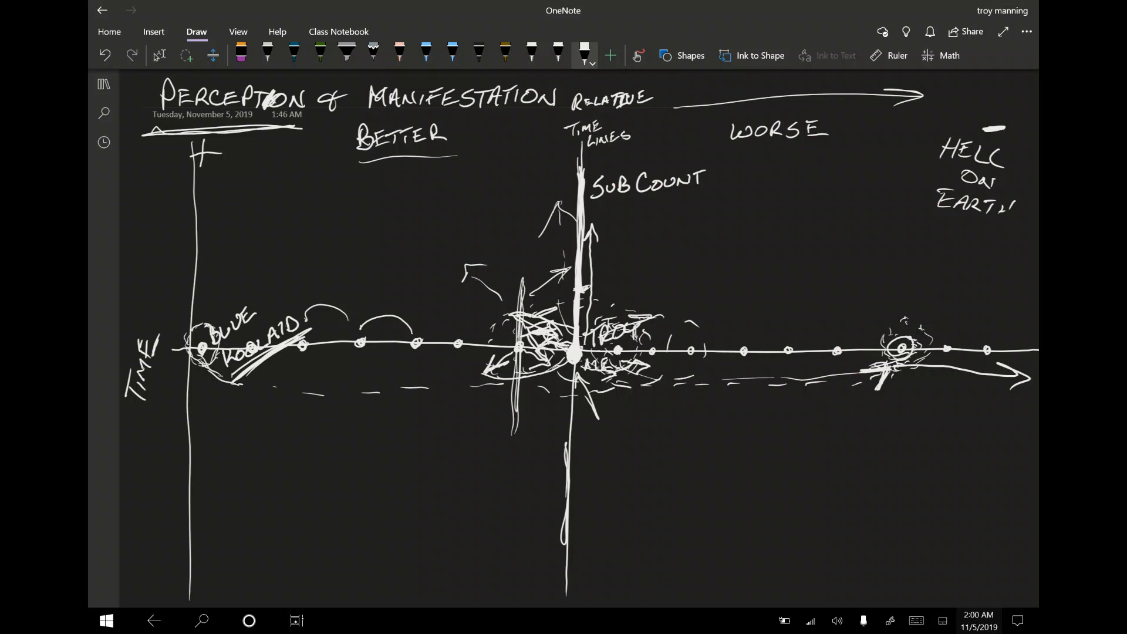
drag(607, 201, 618, 223)
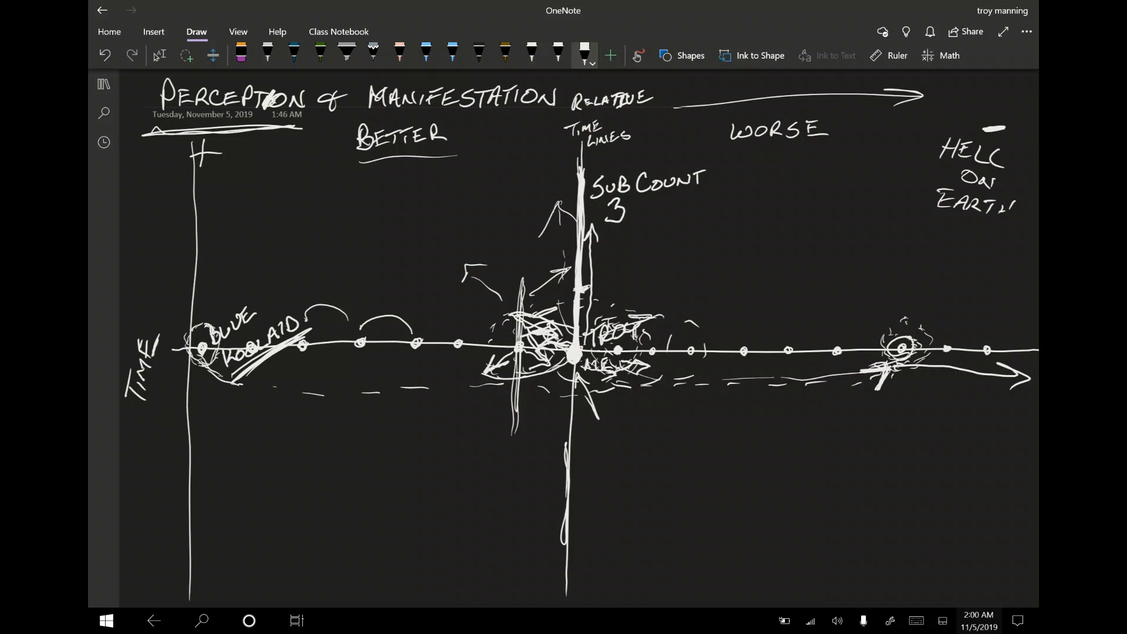
drag(607, 227, 640, 221)
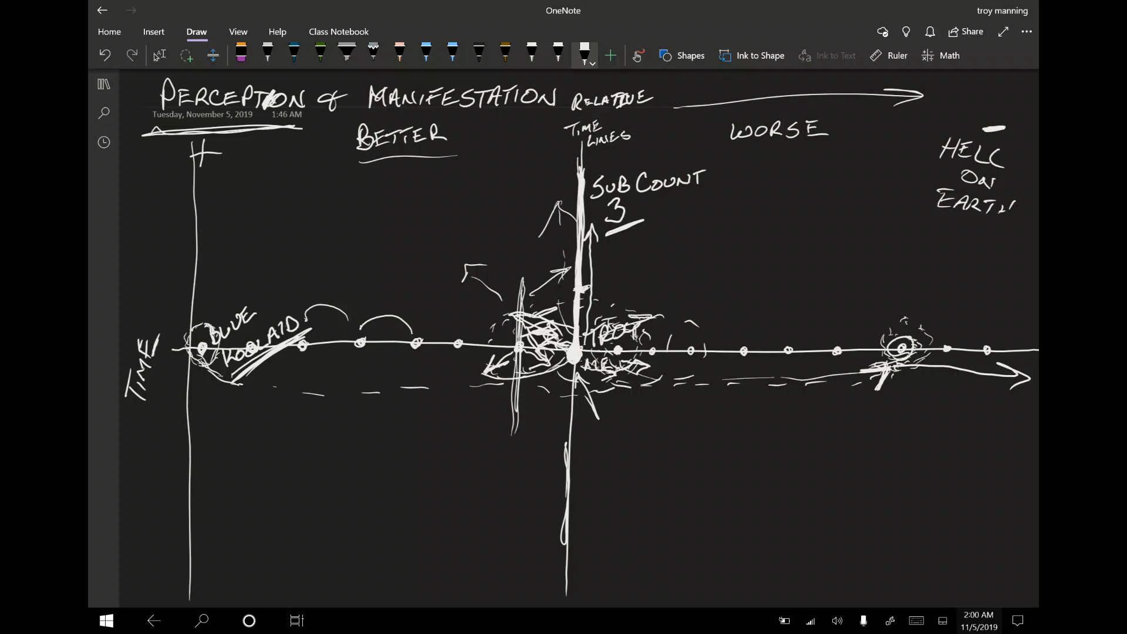
drag(362, 112, 535, 112)
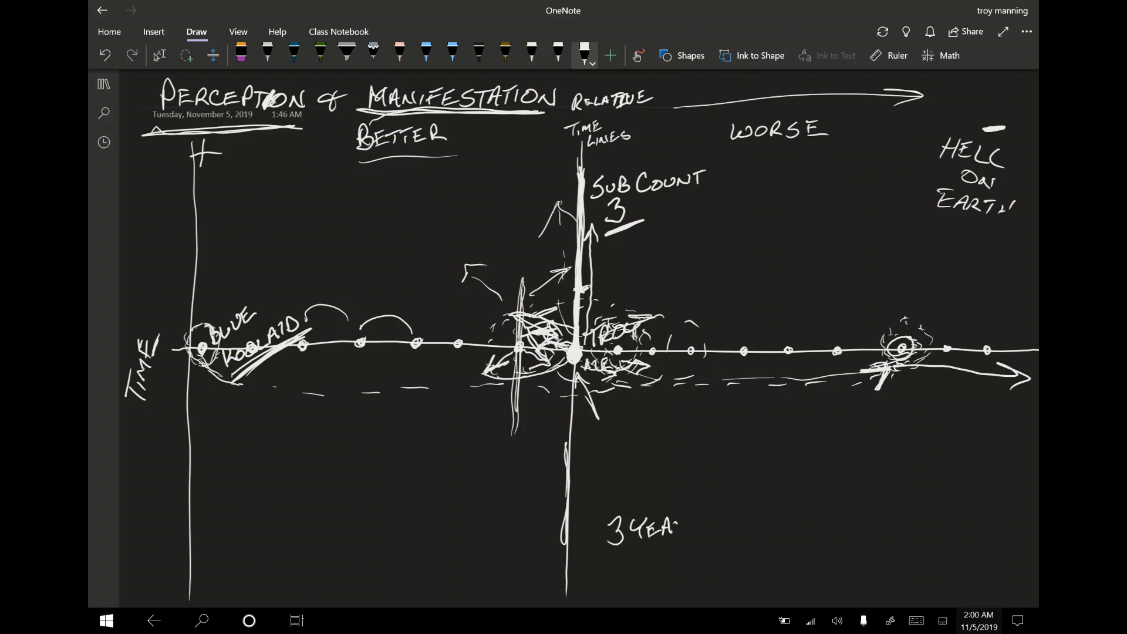
Write YEARS and AGO below the 3 near the bottom of the central line.
drag(647, 525, 700, 521)
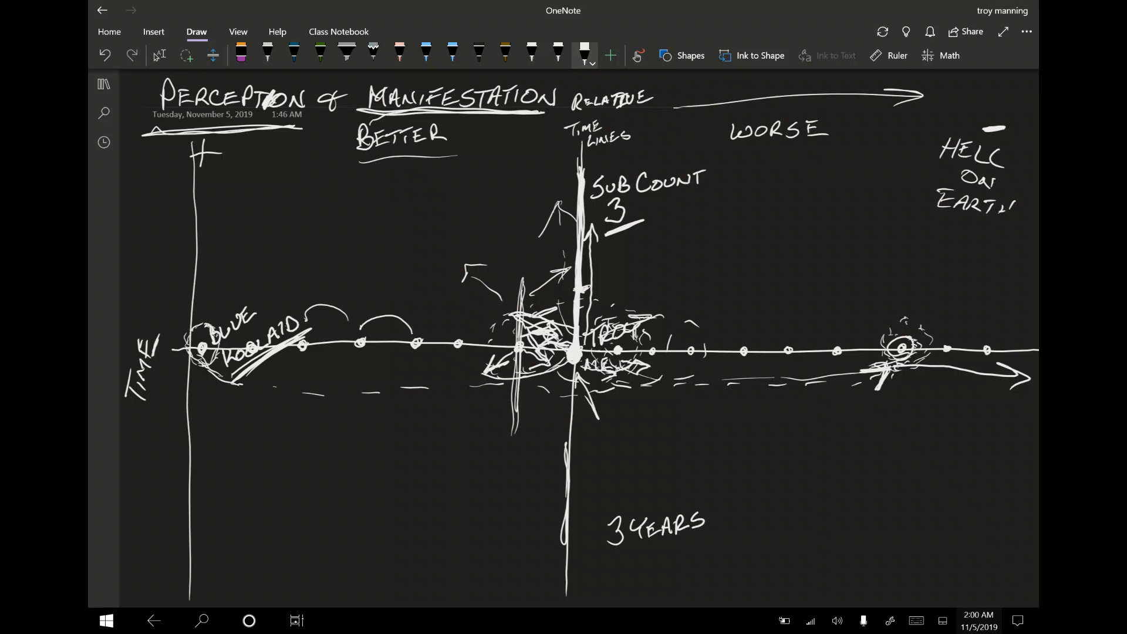
drag(640, 547, 691, 563)
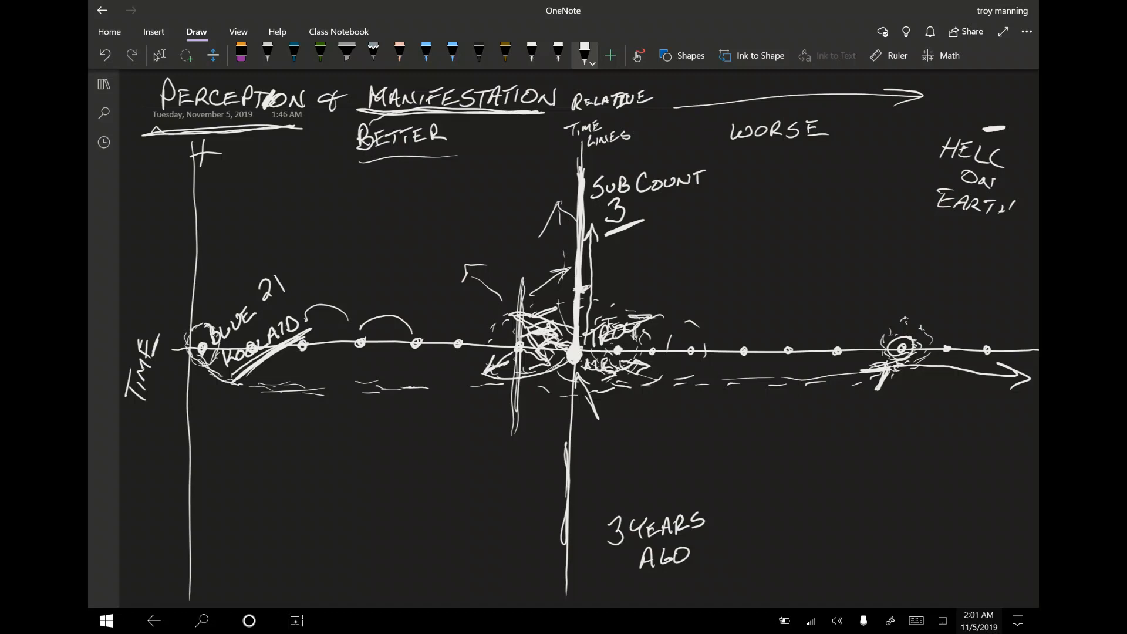
Extend the number above BLUE KOOLAID to 21,000 and draw an arrow under BETTER.
drag(281, 288, 301, 269)
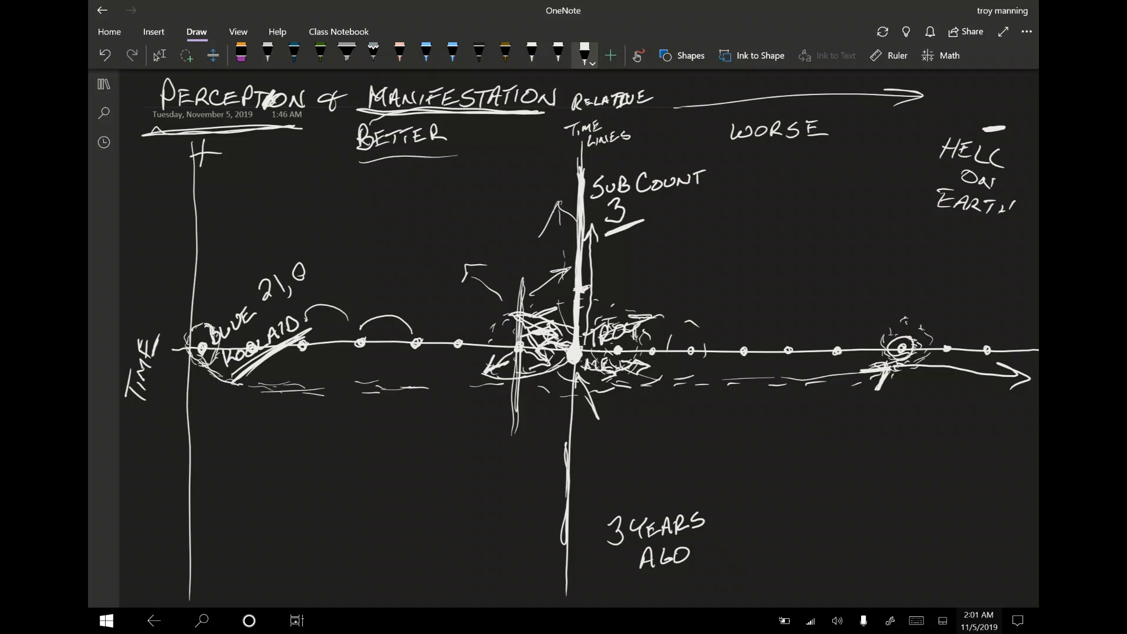
text(00)
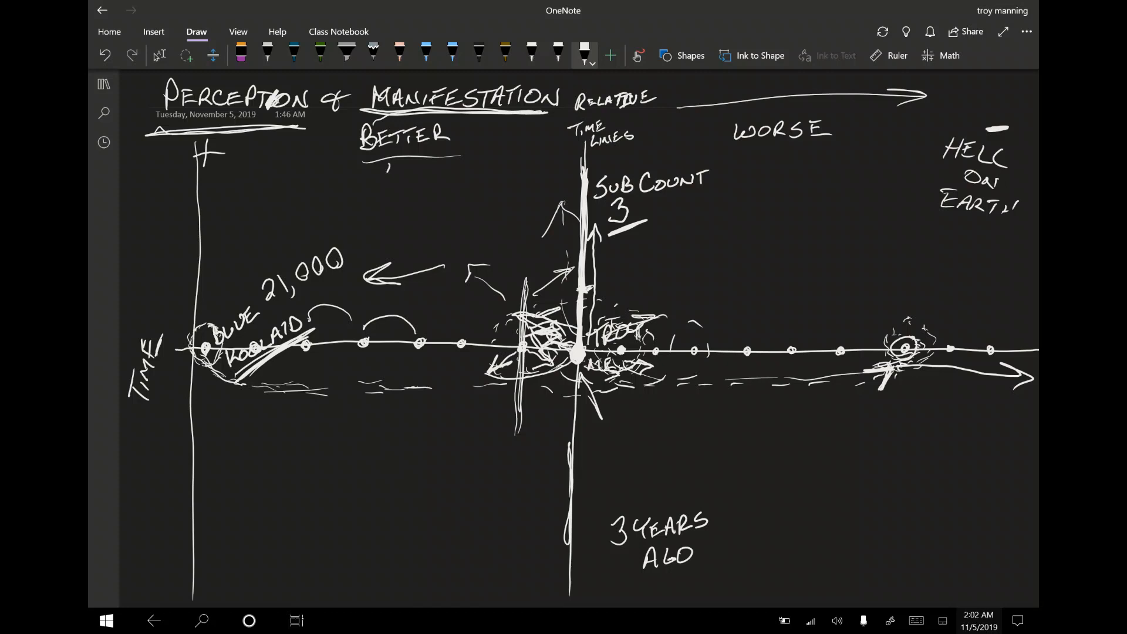
drag(386, 187, 386, 157)
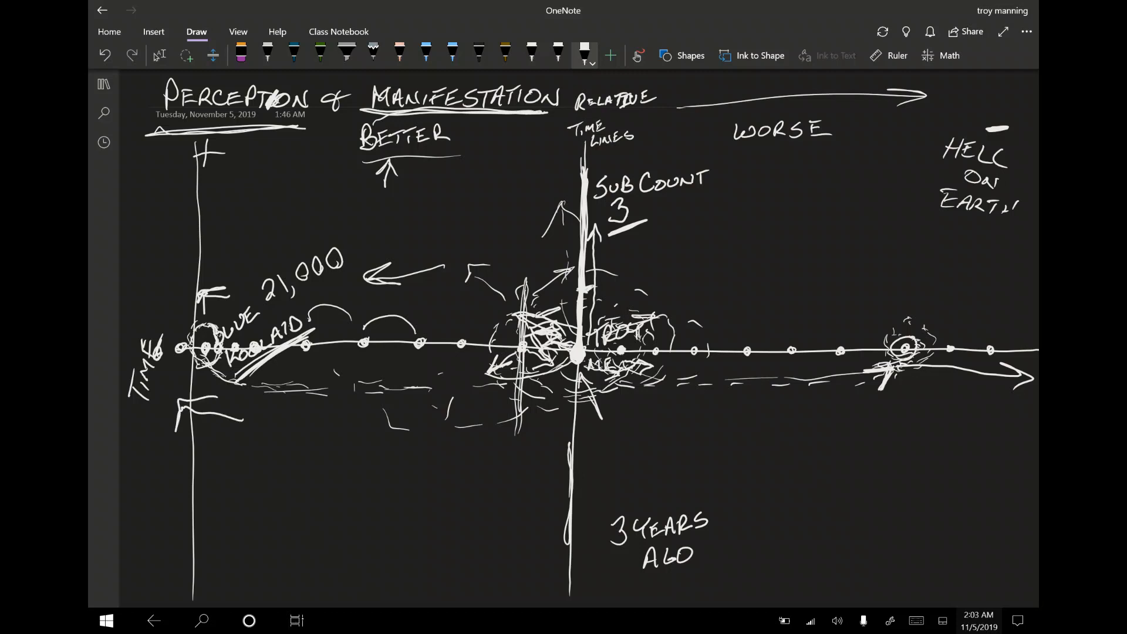
Draw curves looping below the timeline into left arrows, and write PILOT at upper left.
drag(338, 414, 521, 349)
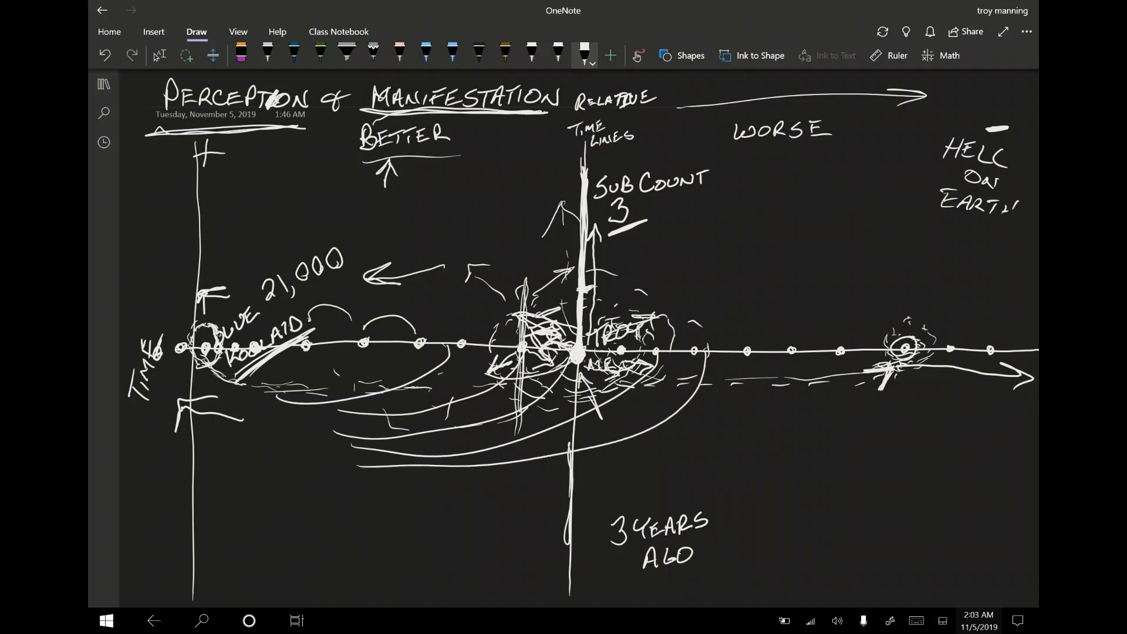
drag(755, 359, 359, 488)
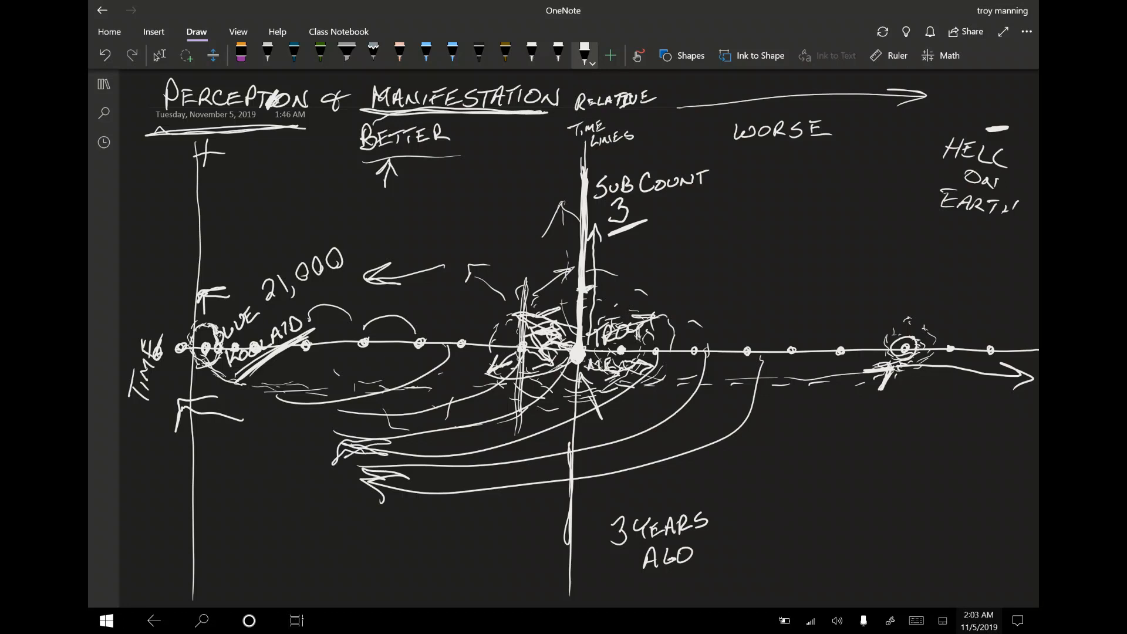
drag(164, 237, 166, 323)
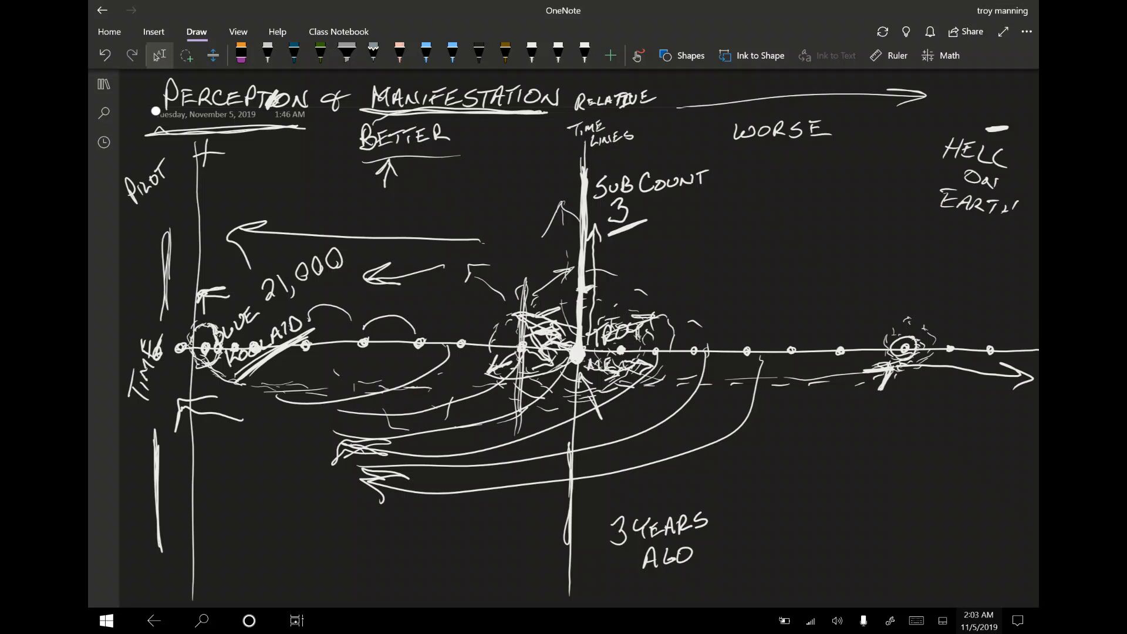
Write TACO TRUCK and OAHU / BIG ISLAND under PILOT and slash through them.
drag(129, 233, 140, 219)
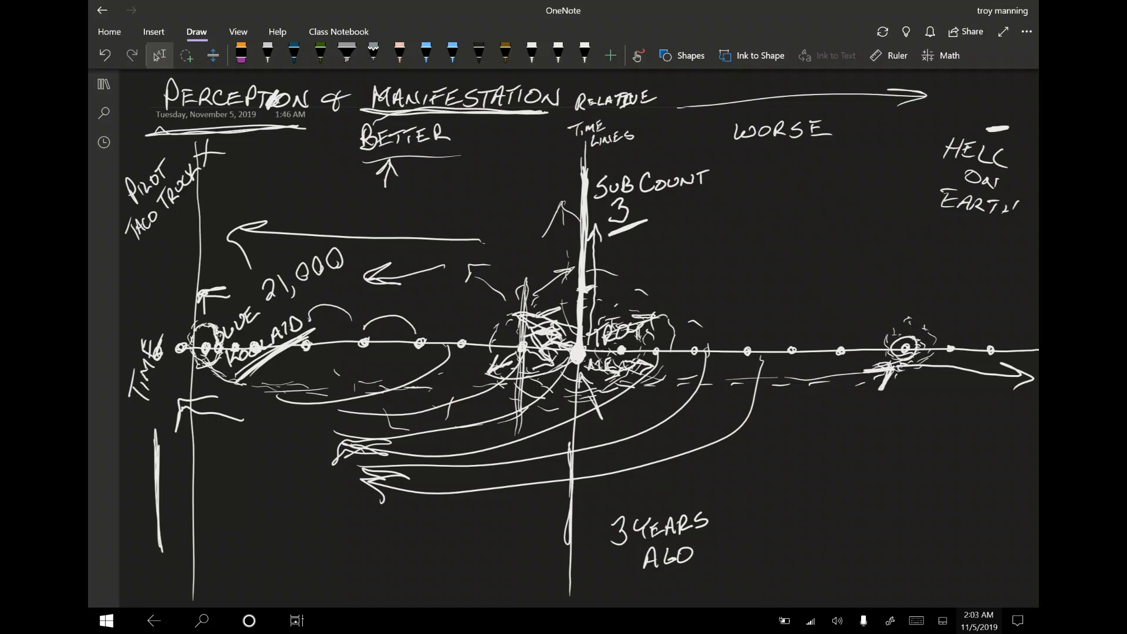
click(584, 54)
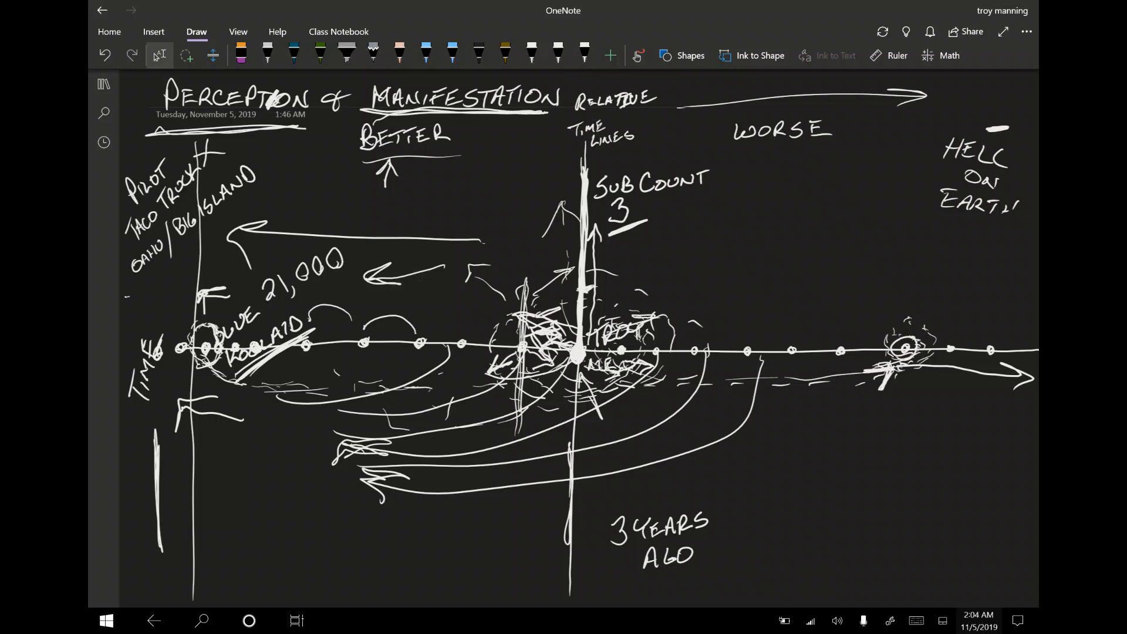
drag(133, 291, 294, 162)
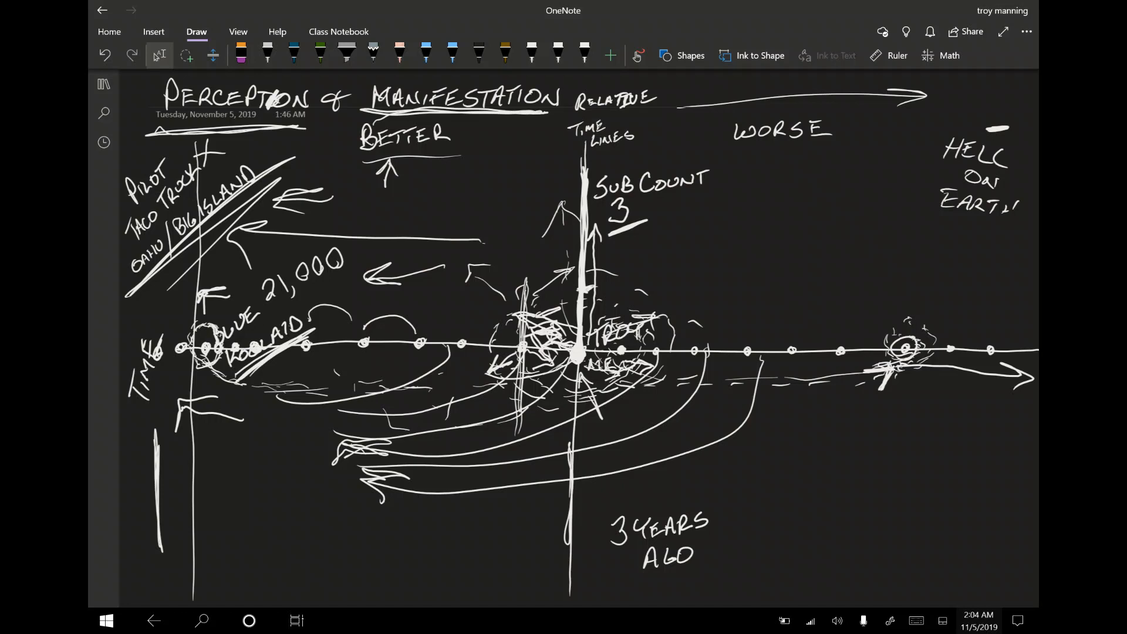
click(584, 55)
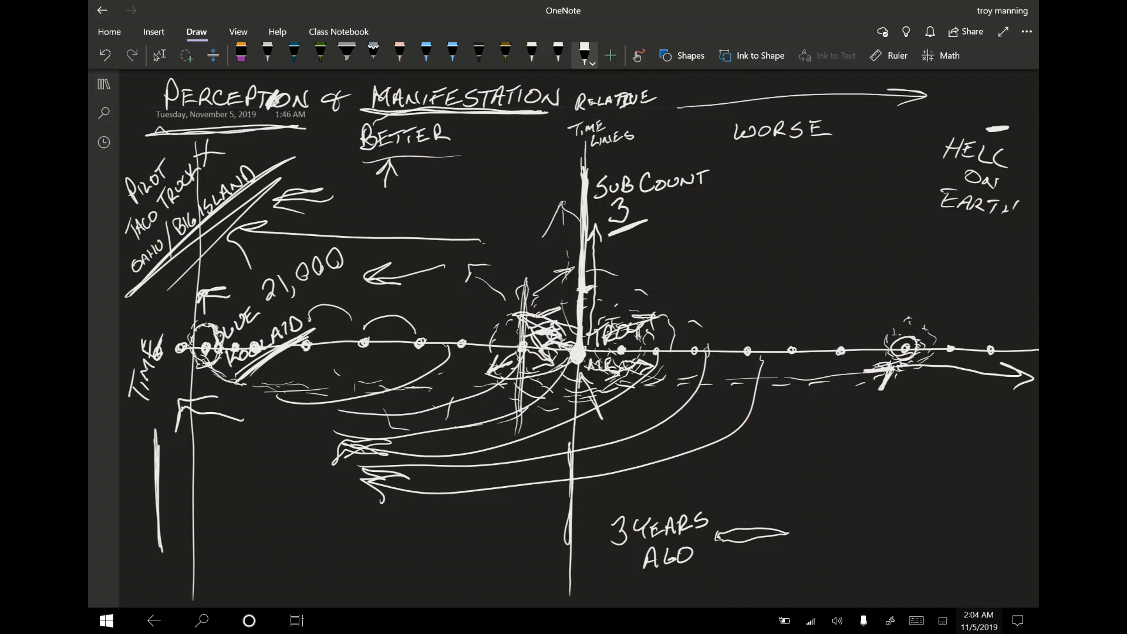
Add a longer arrowhead pointing at 3 YEARS AGO and trace the line boldly.
drag(787, 531, 726, 542)
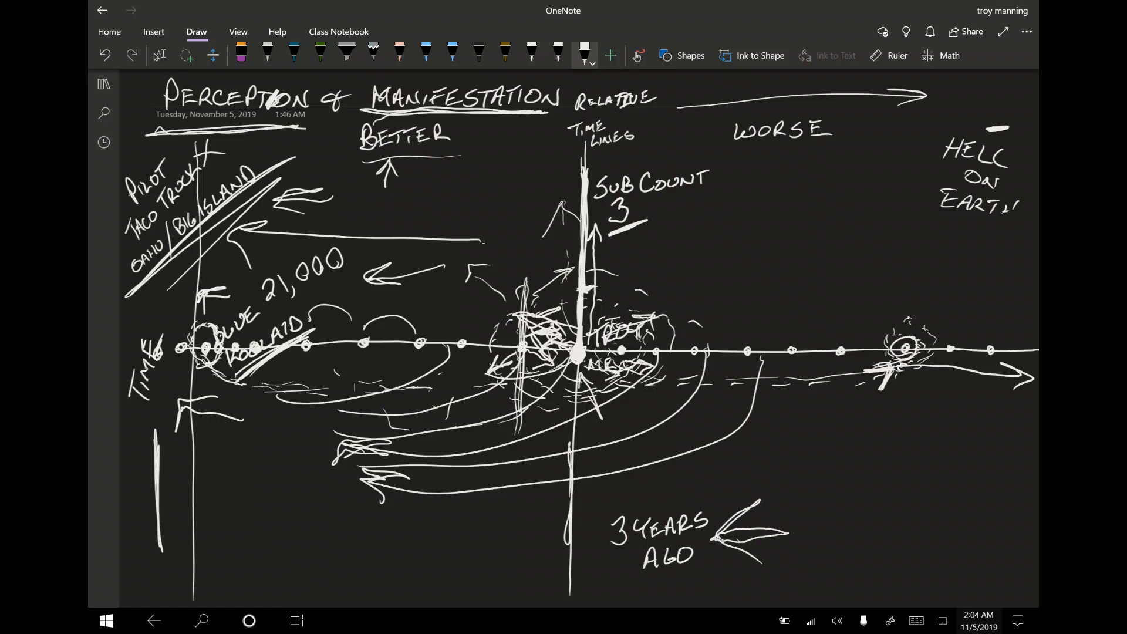
drag(718, 532, 848, 530)
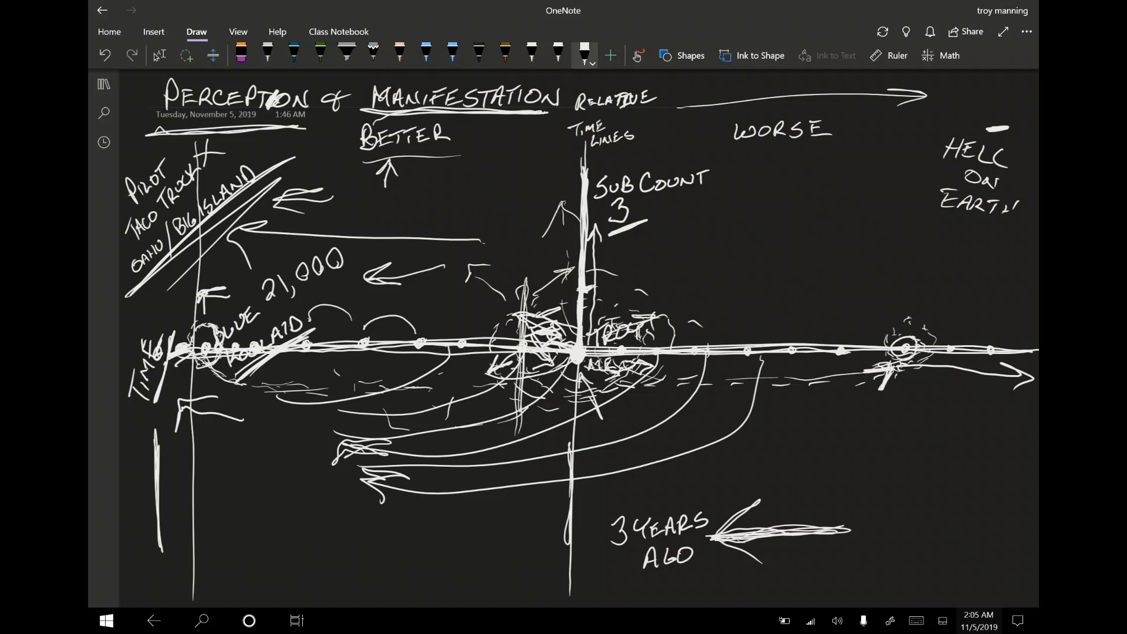
Draw a double-headed white arrow beneath the curves, then show all open windows in Task View.
drag(586, 498, 693, 486)
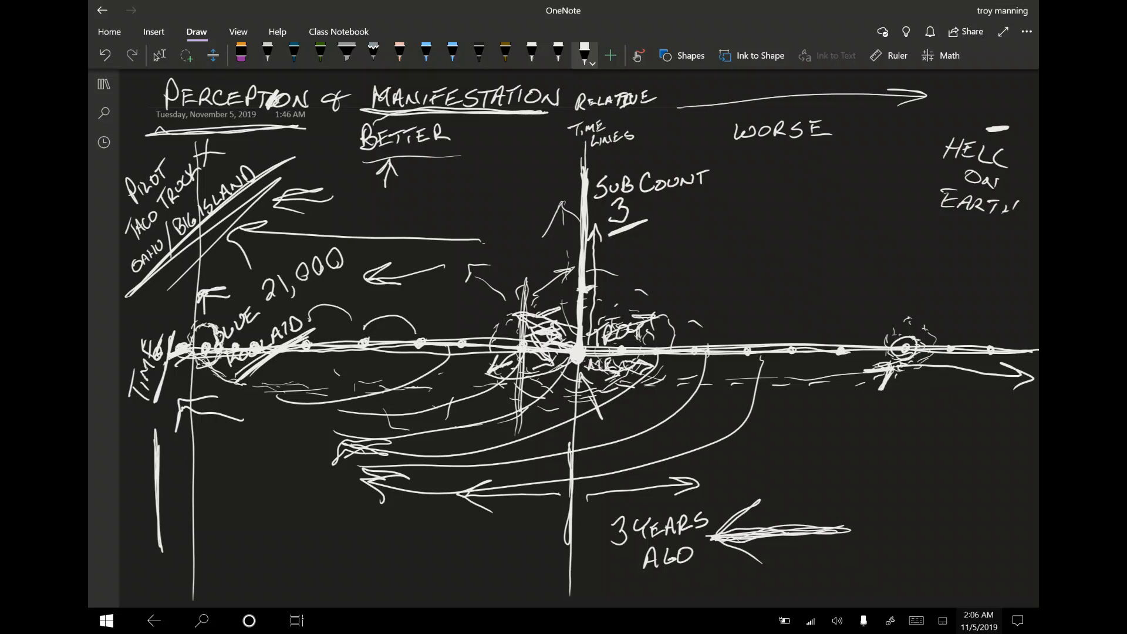
click(295, 620)
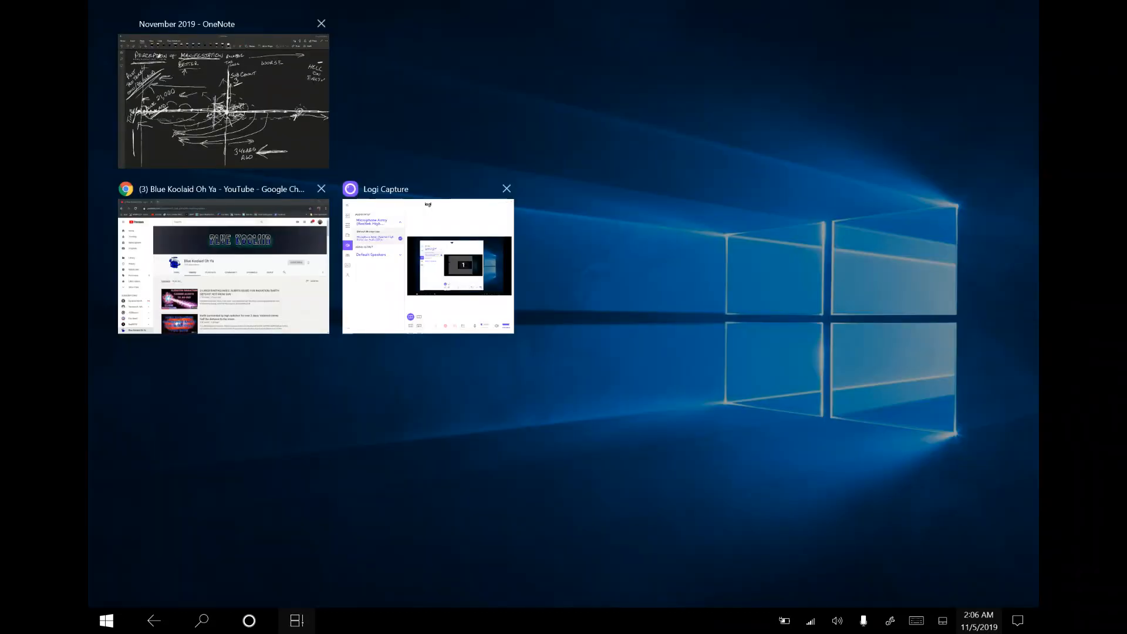